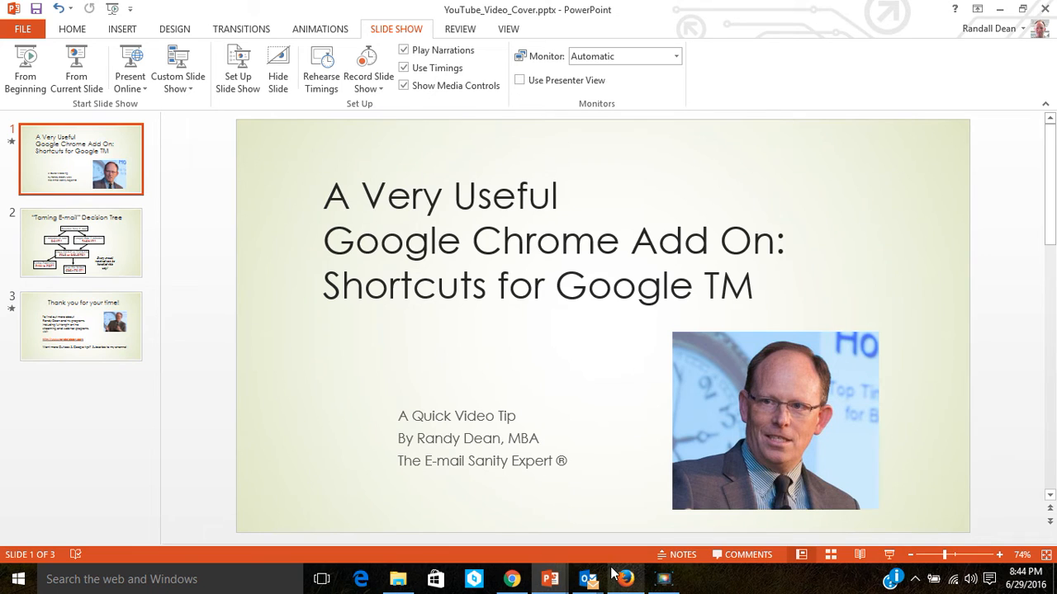
Step: Switch from the slides to Chrome and close the extra Google tabs, leaving only the Gmail inbox
click(512, 578)
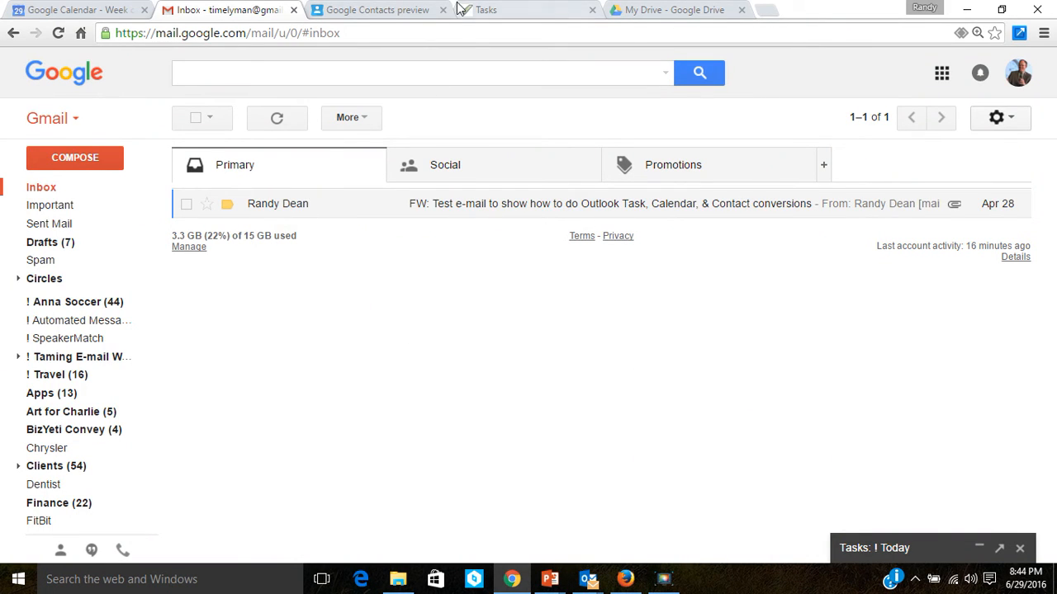
click(443, 10)
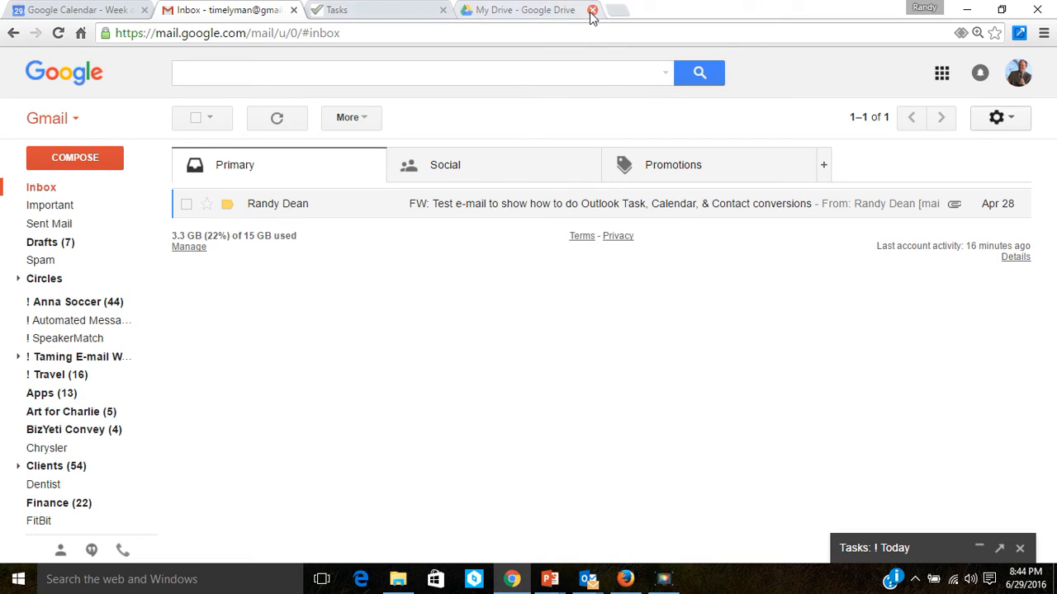
click(592, 10)
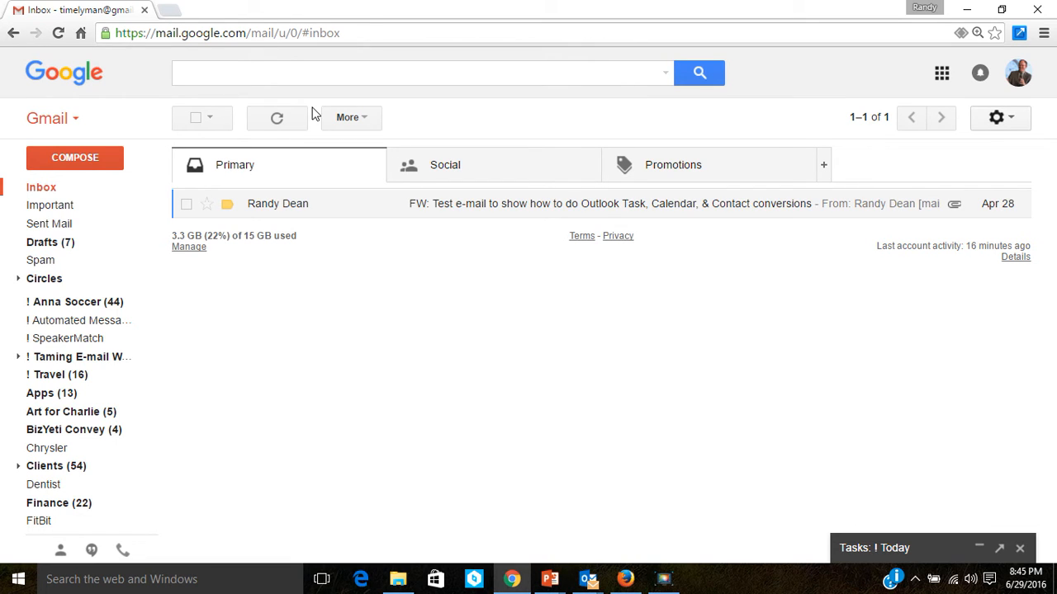
mouse_move(181, 20)
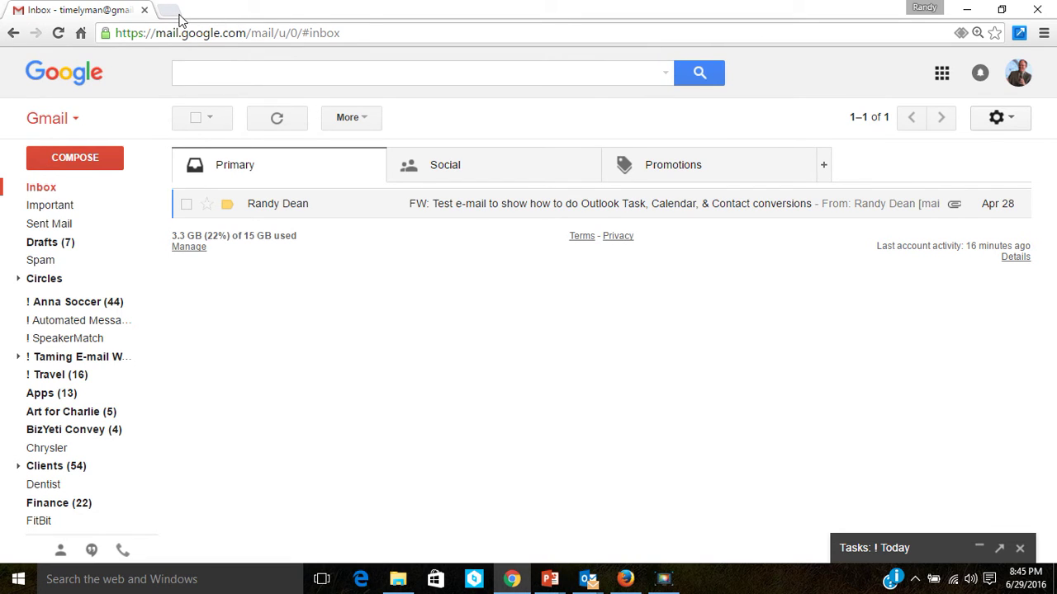
mouse_move(171, 15)
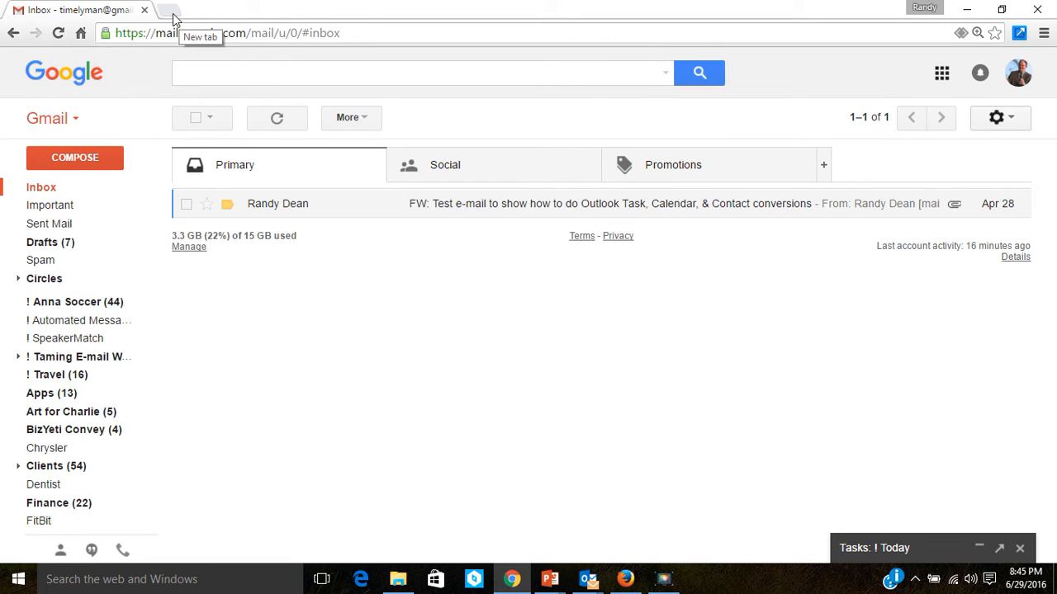
Step: Search the web for 'Shortcuts for Google' in a new tab and locate its Chrome Web Store result
click(170, 10)
text(Short)
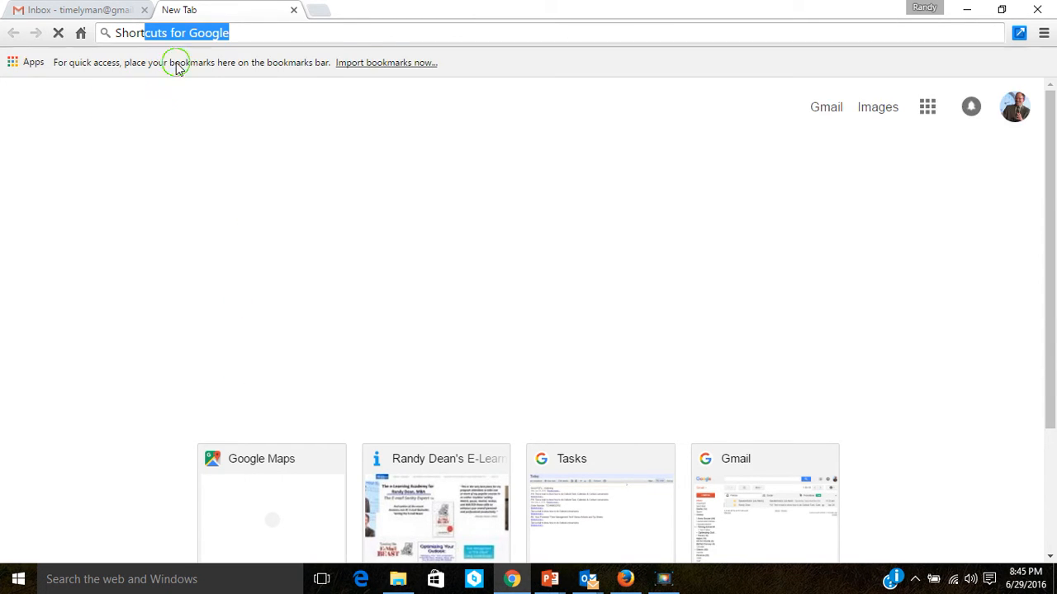
key(Return)
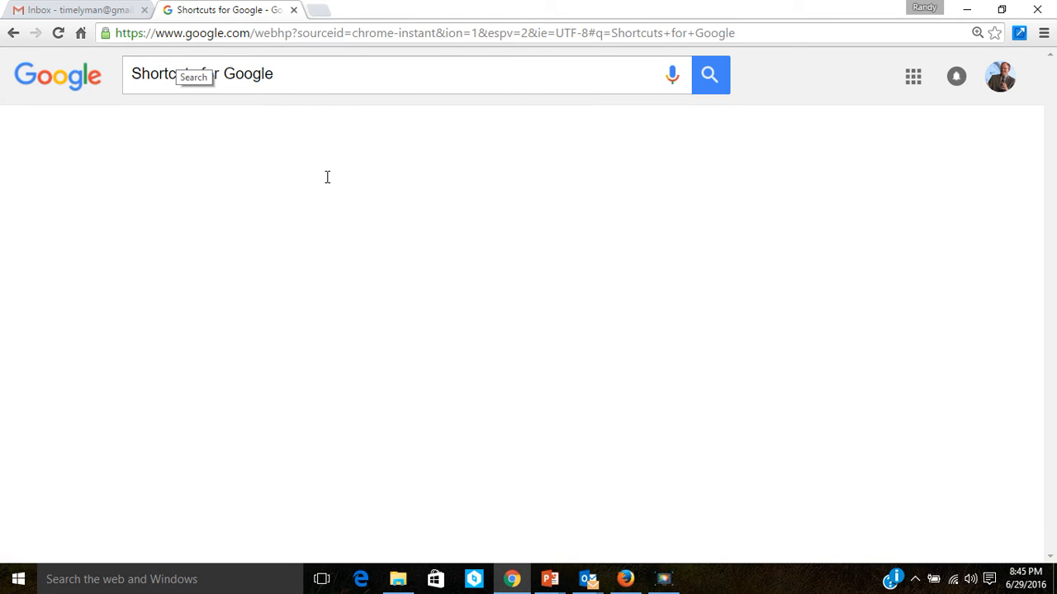
click(710, 74)
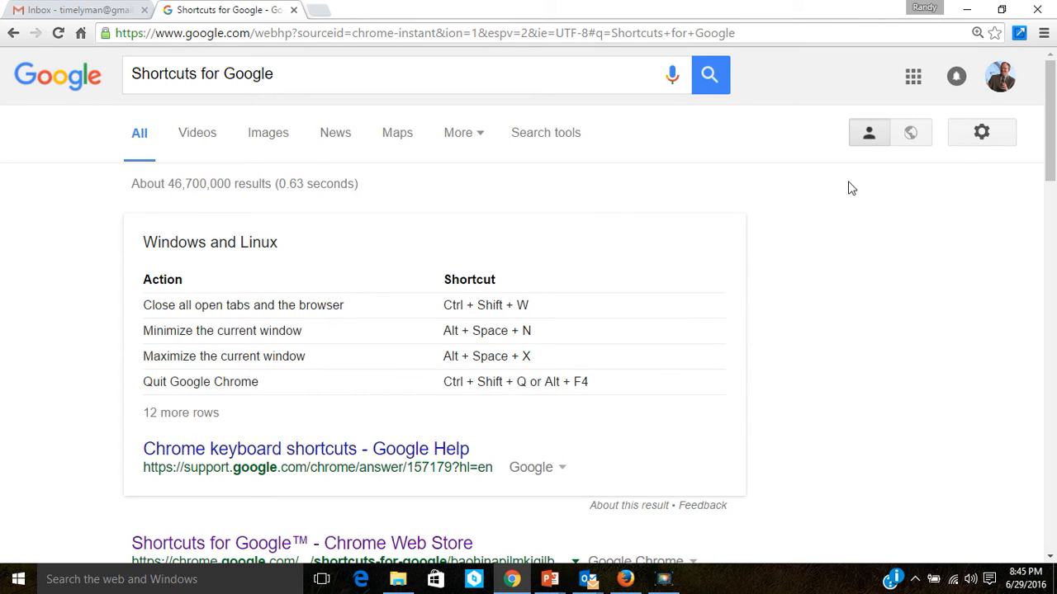
scroll(down, 3)
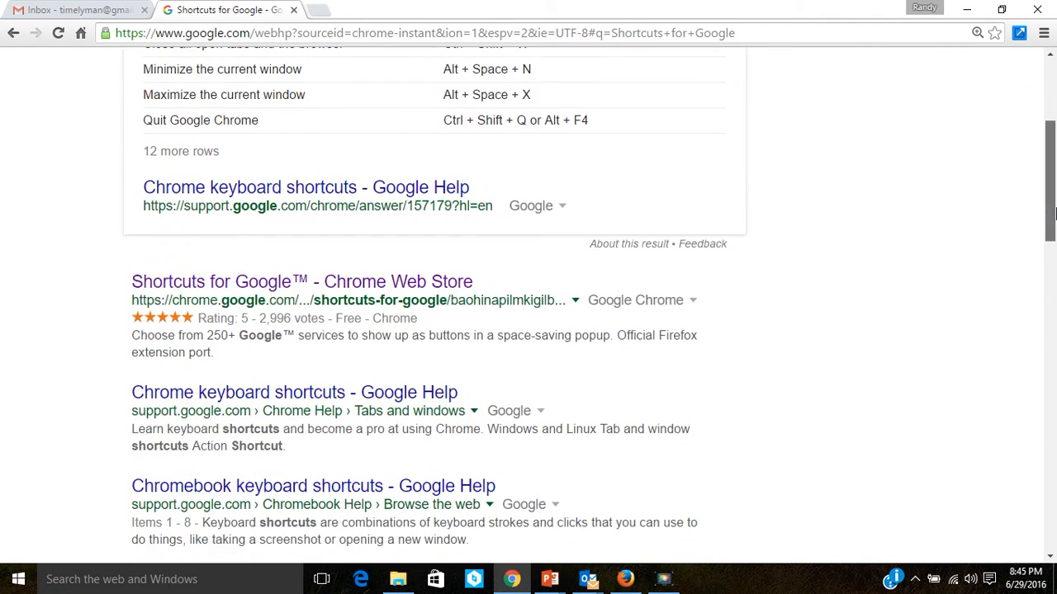
mouse_move(358, 281)
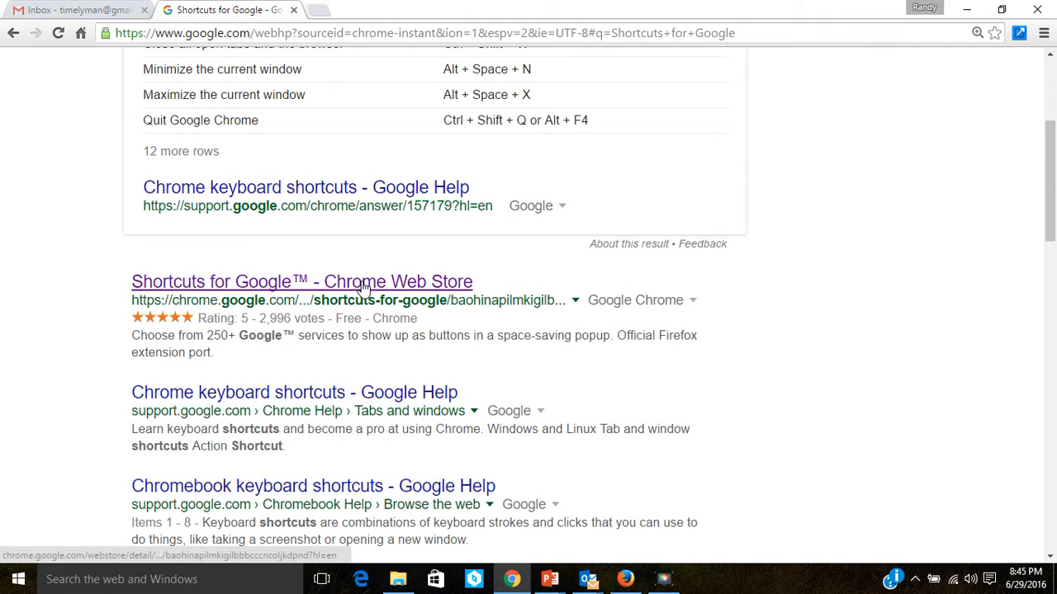
click(323, 280)
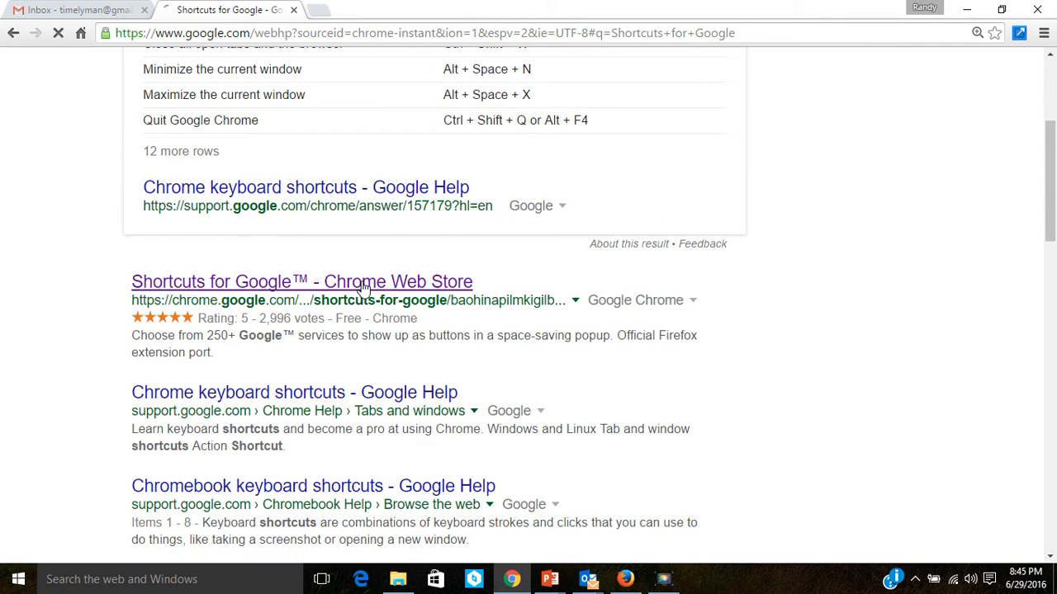
Step: View the Shortcuts for Google store listing, already added, and browse its preview images
click(291, 280)
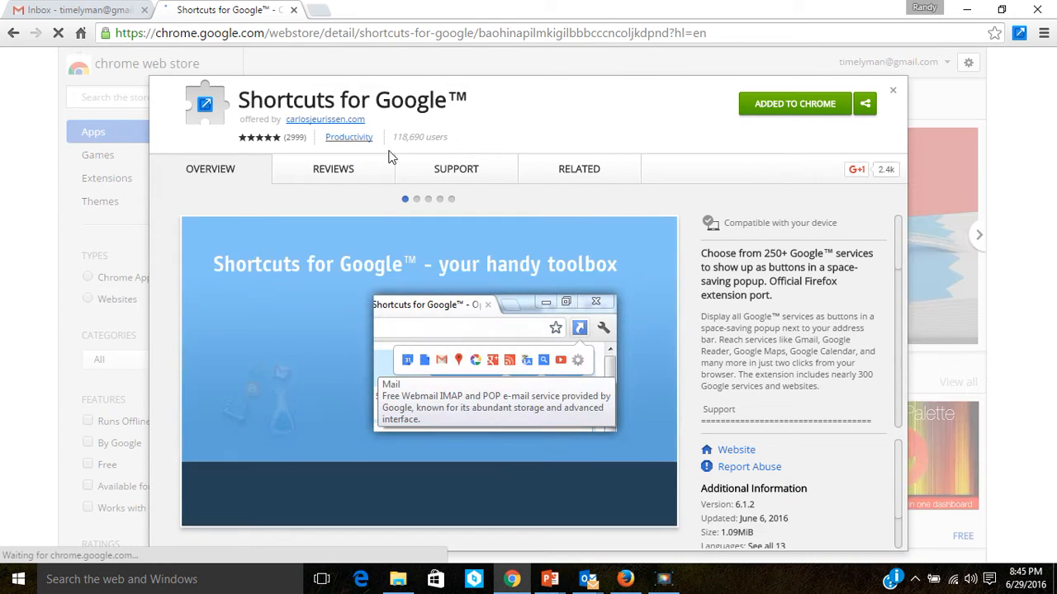
mouse_move(299, 152)
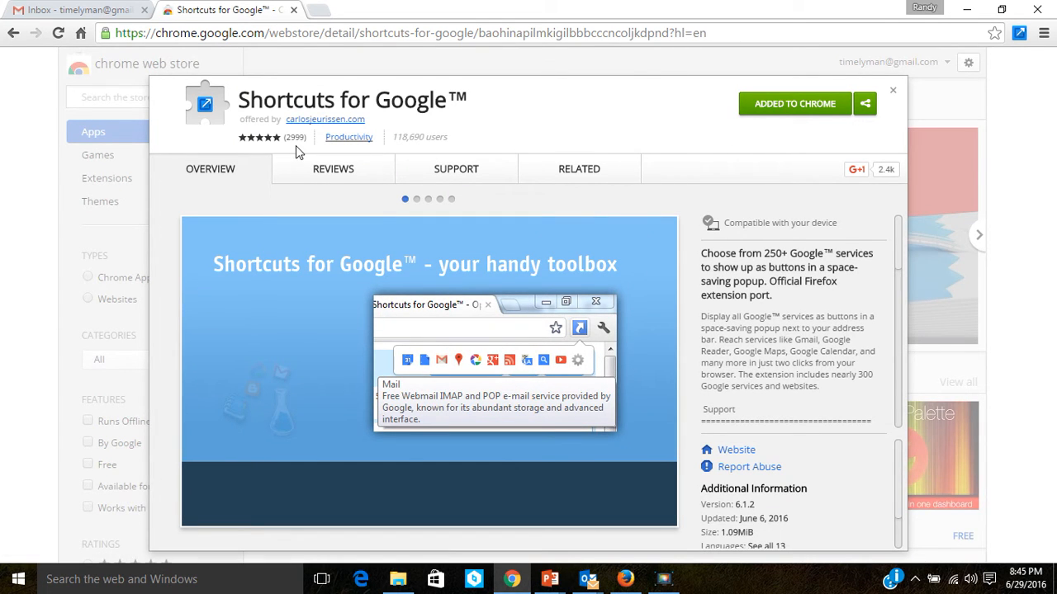
mouse_move(267, 155)
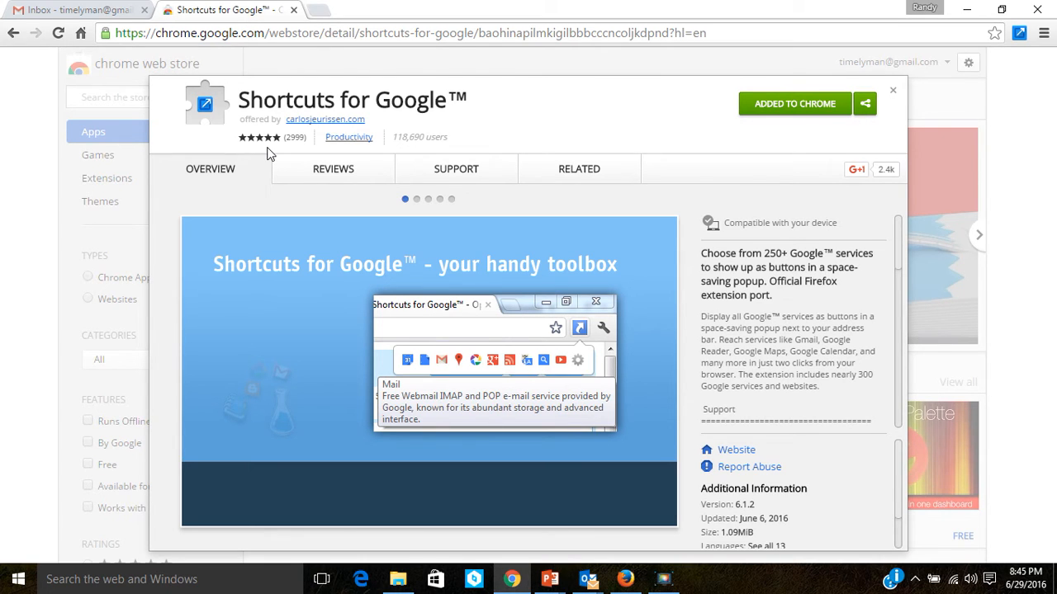
click(416, 198)
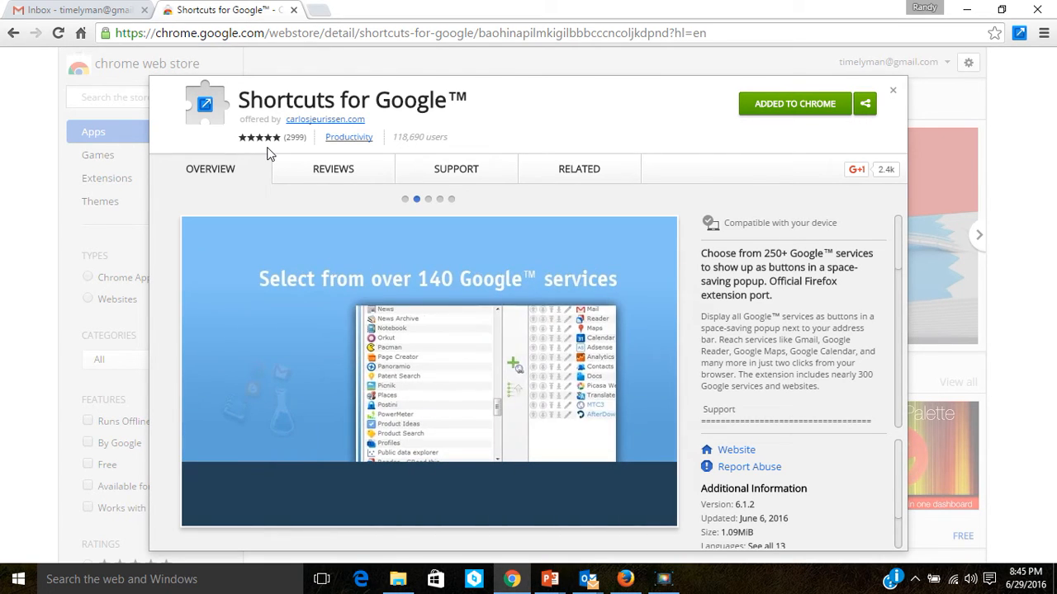
mouse_move(697, 134)
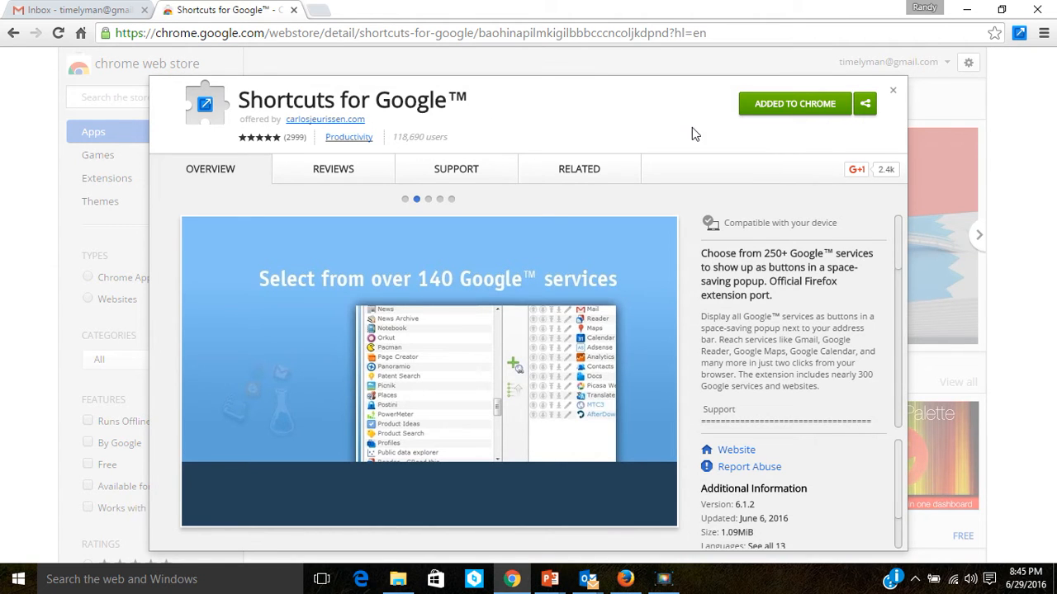
mouse_move(895, 98)
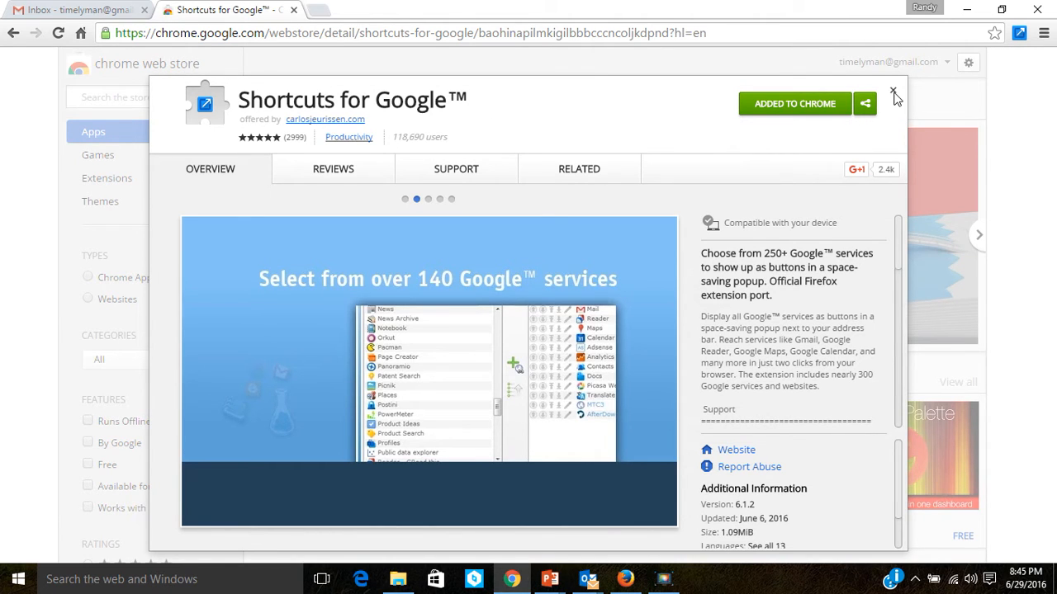
Step: Close the store listing to return to Gmail and show Google's built-in apps grid
click(894, 91)
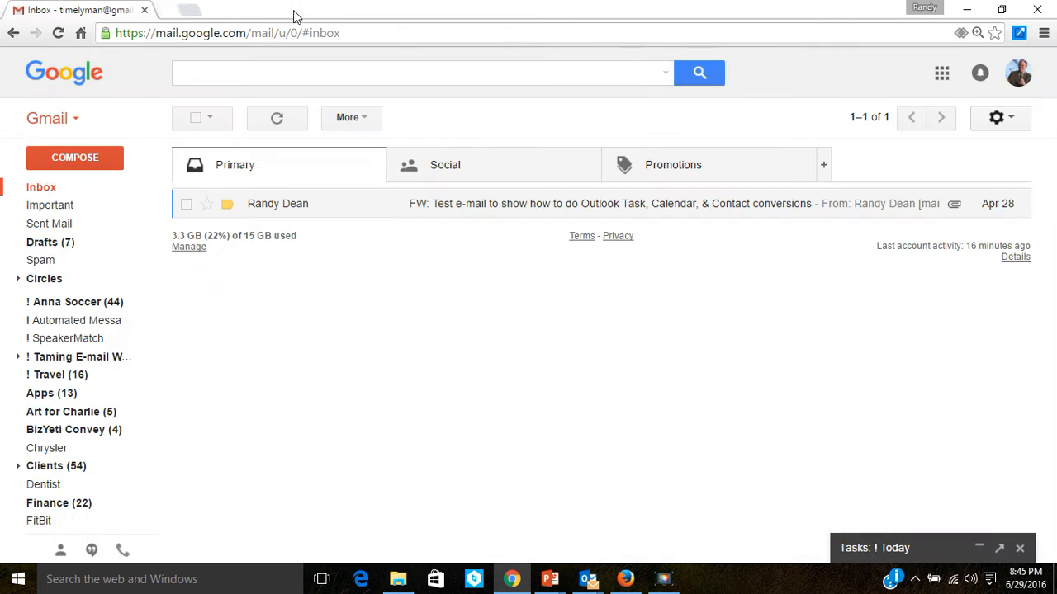
mouse_move(812, 73)
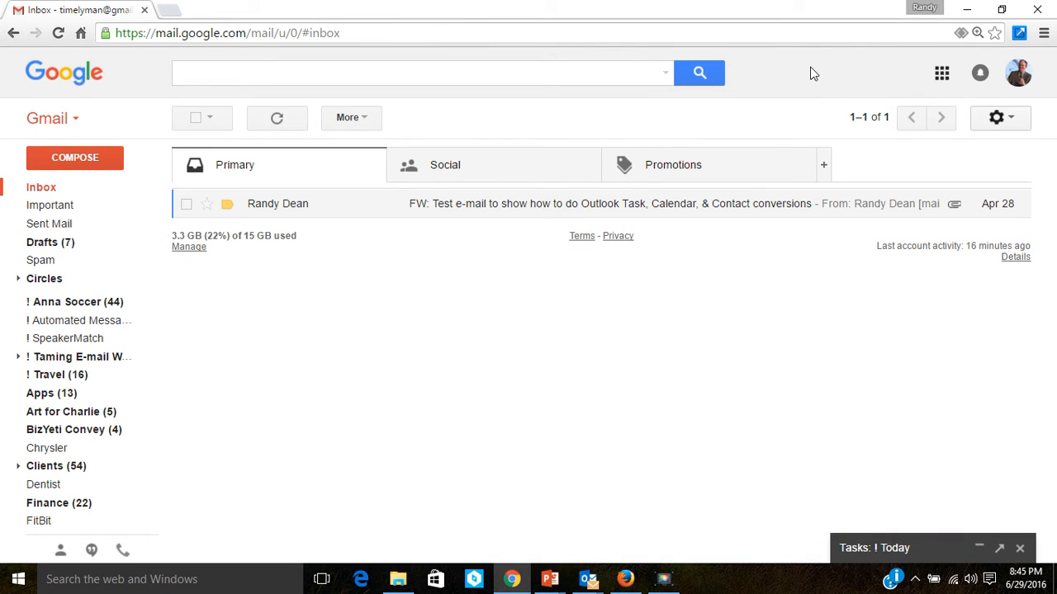
mouse_move(941, 72)
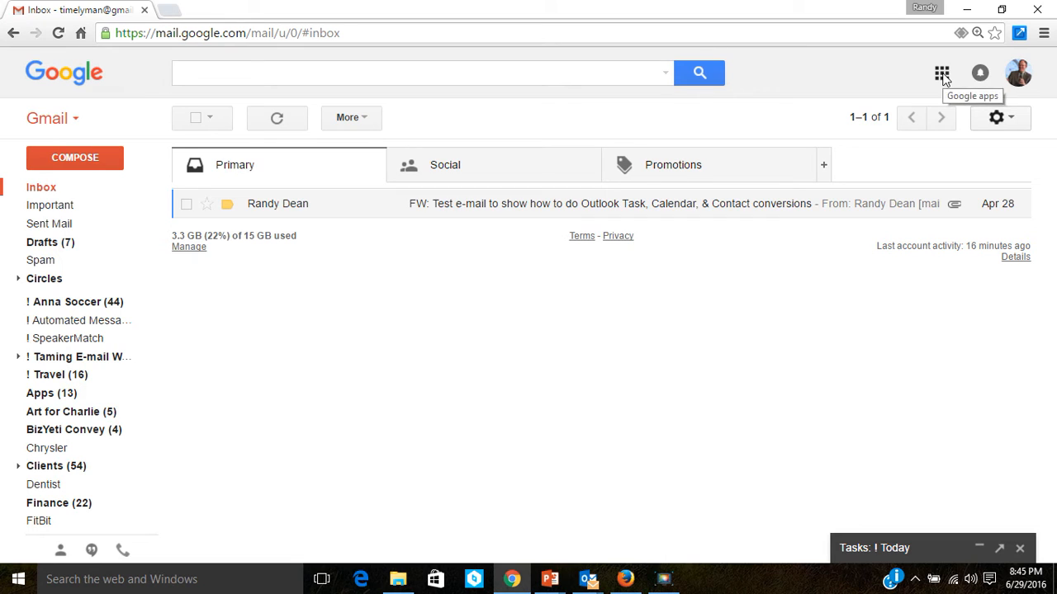
click(941, 73)
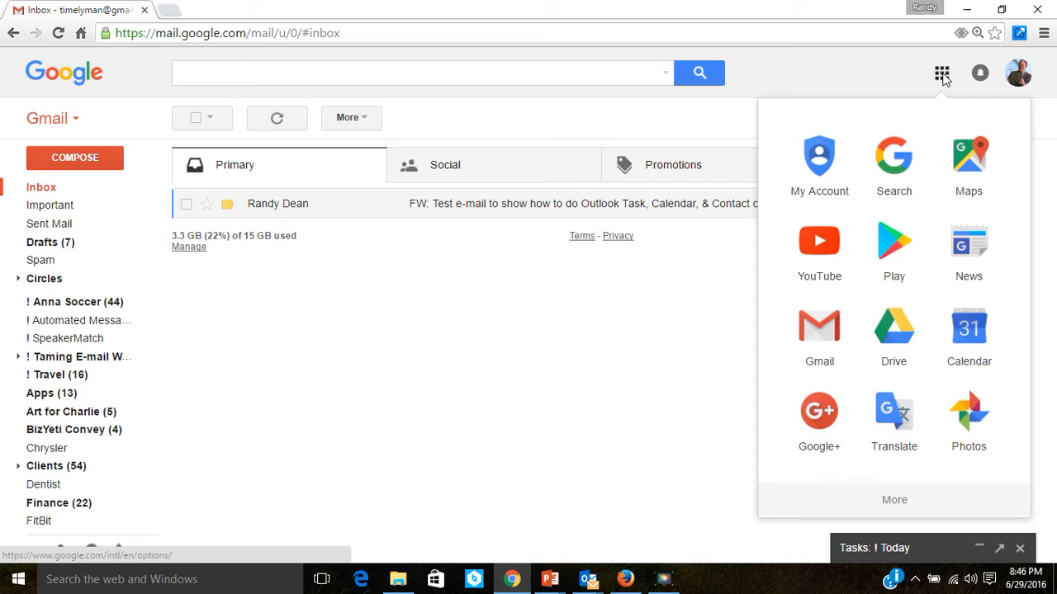
mouse_move(918, 75)
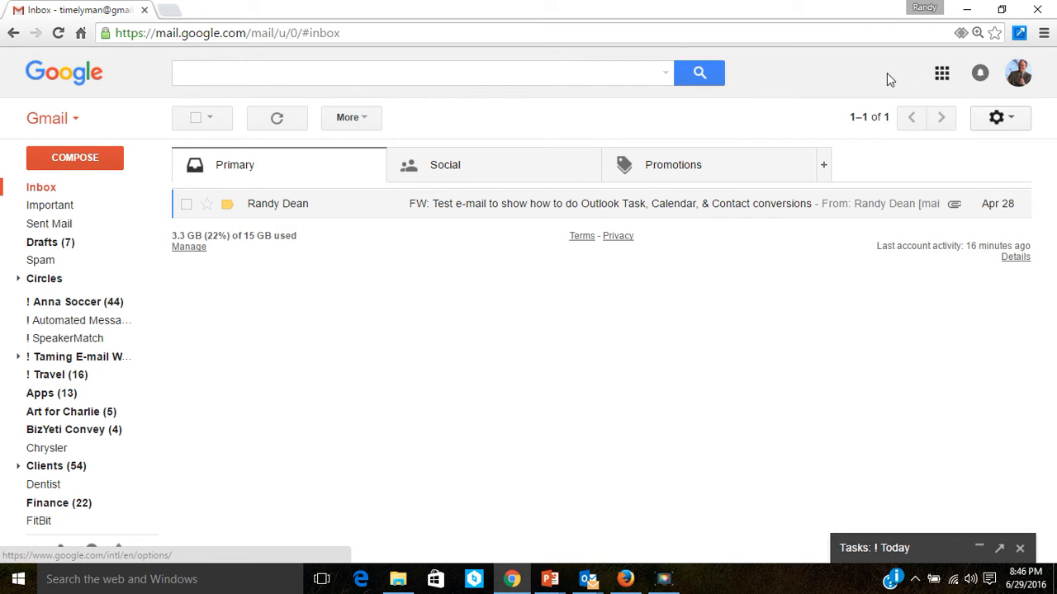
mouse_move(1019, 33)
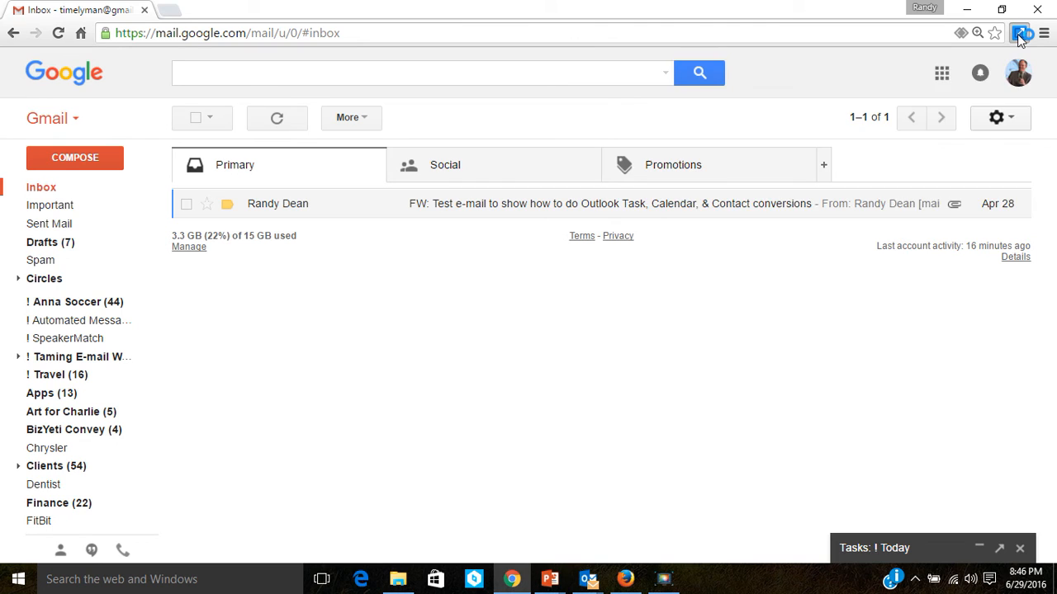
Step: Reach the Shortcuts for Google options page via Settings in the extension's popup
click(941, 72)
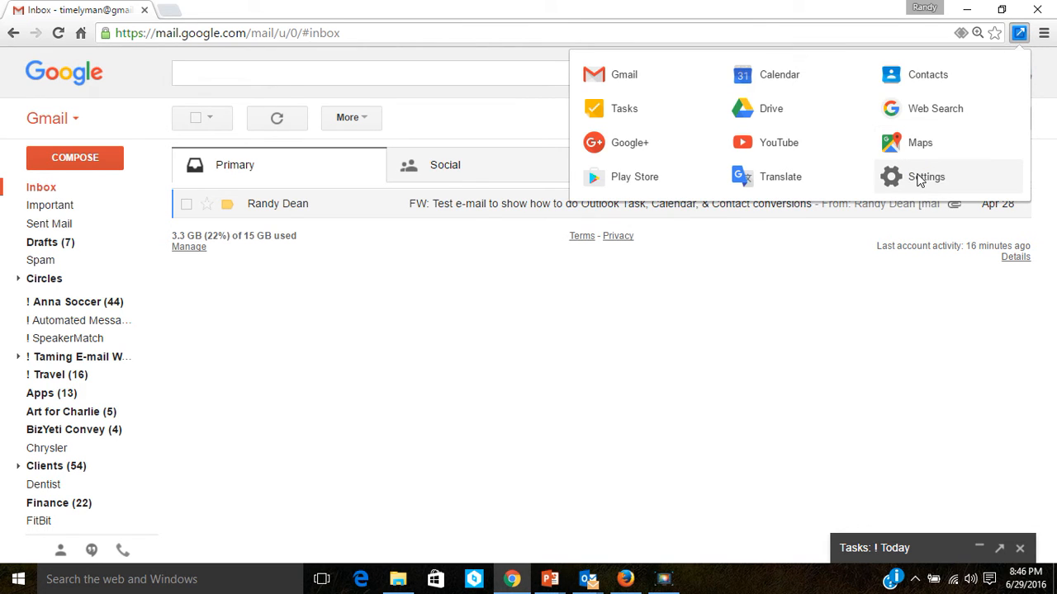
click(925, 177)
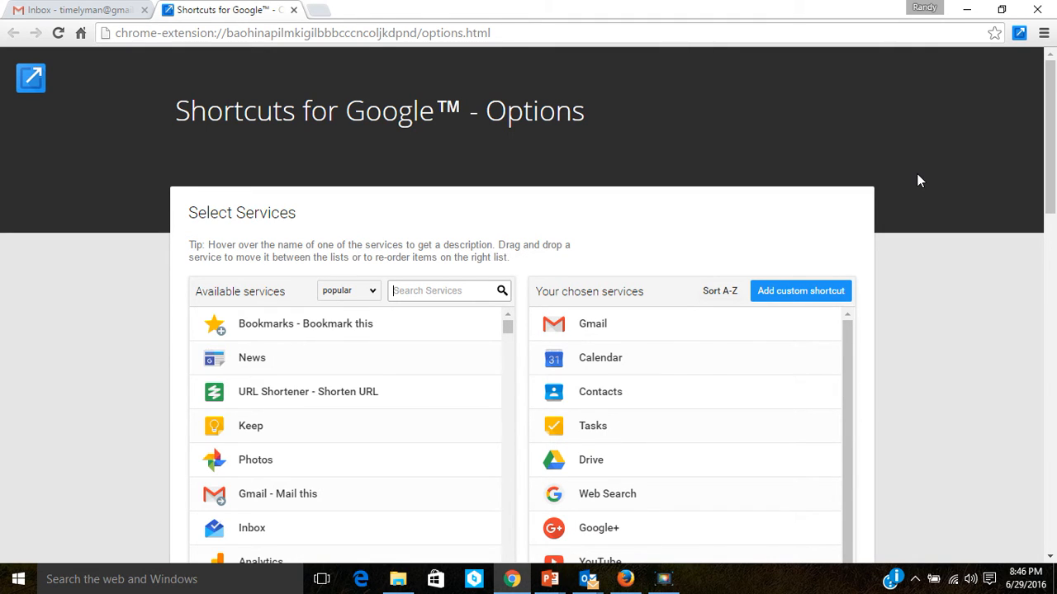
Step: Sort the available services by name and browse the list down to the Custom Search entries
click(349, 291)
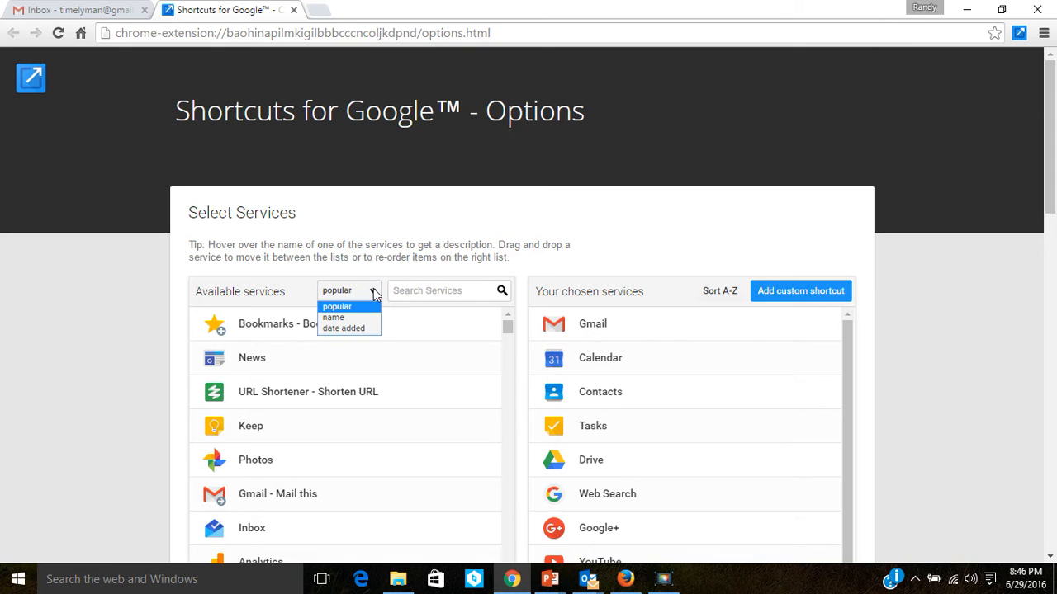
mouse_move(334, 317)
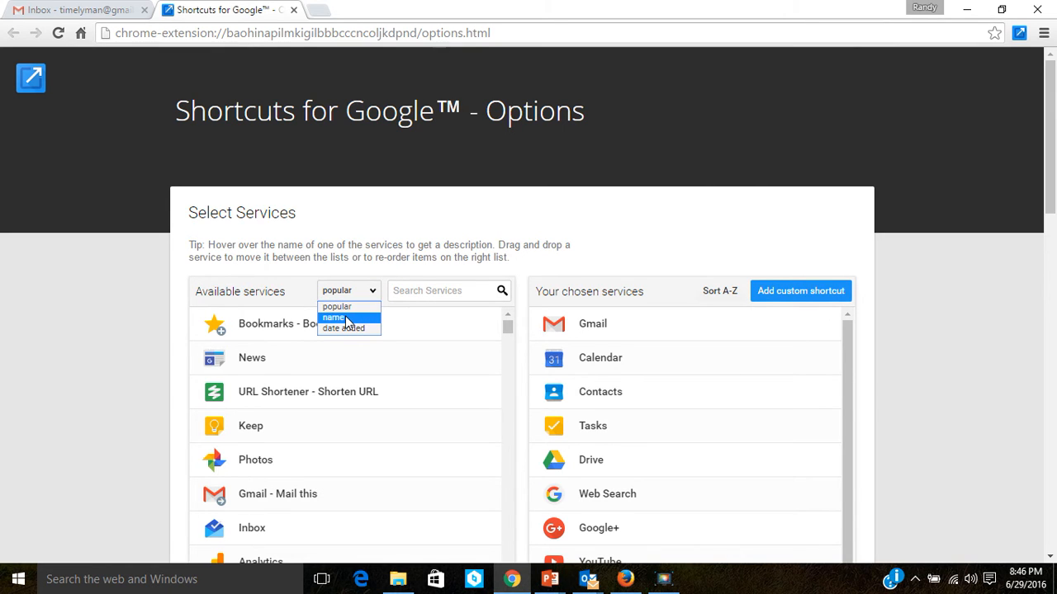
click(333, 317)
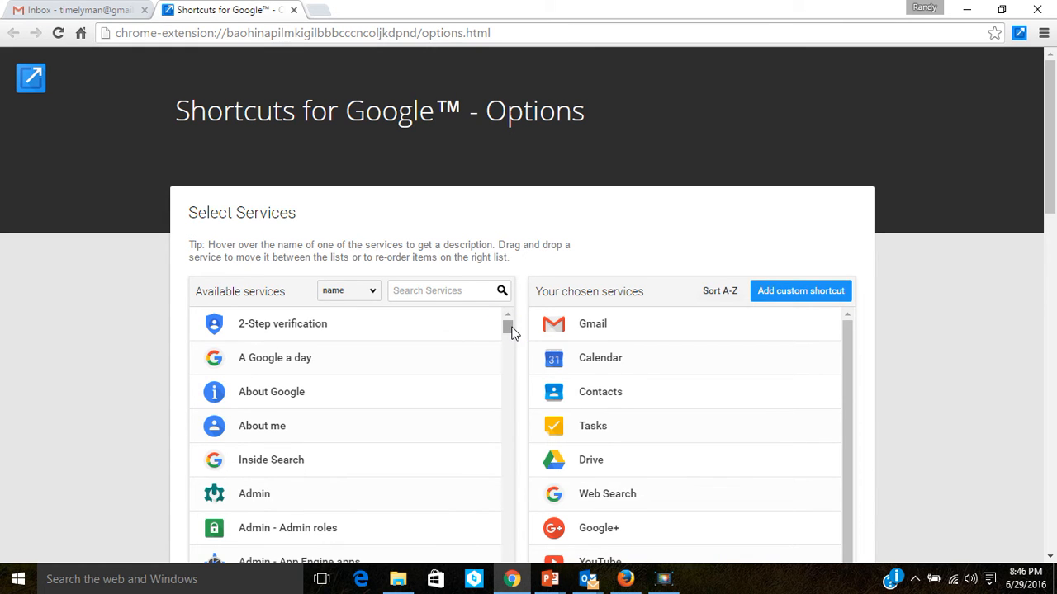
scroll(down, 3)
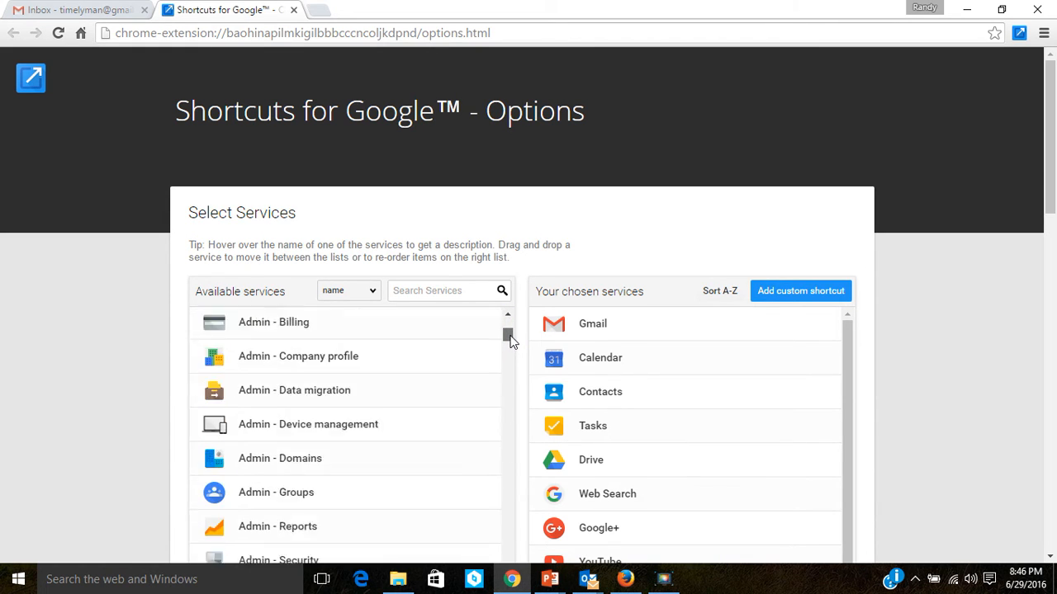
scroll(up, 3)
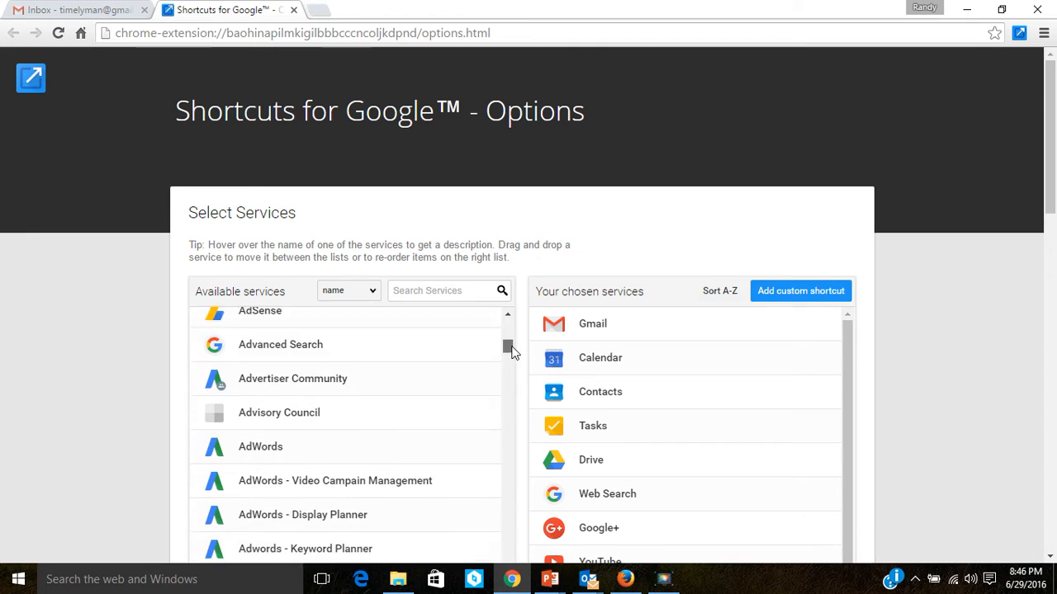
scroll(down, 3)
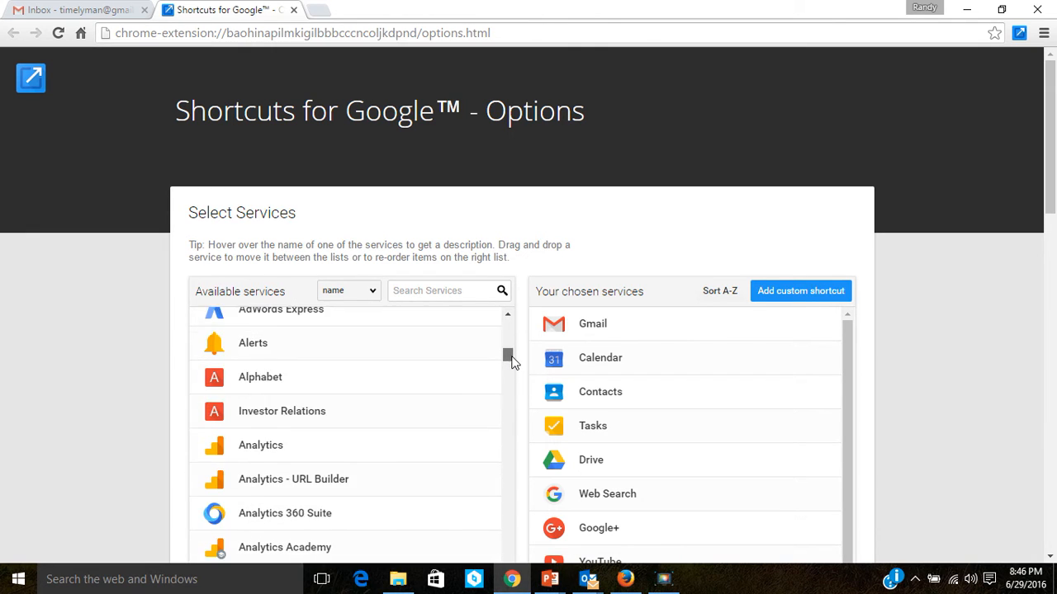
scroll(down, 3)
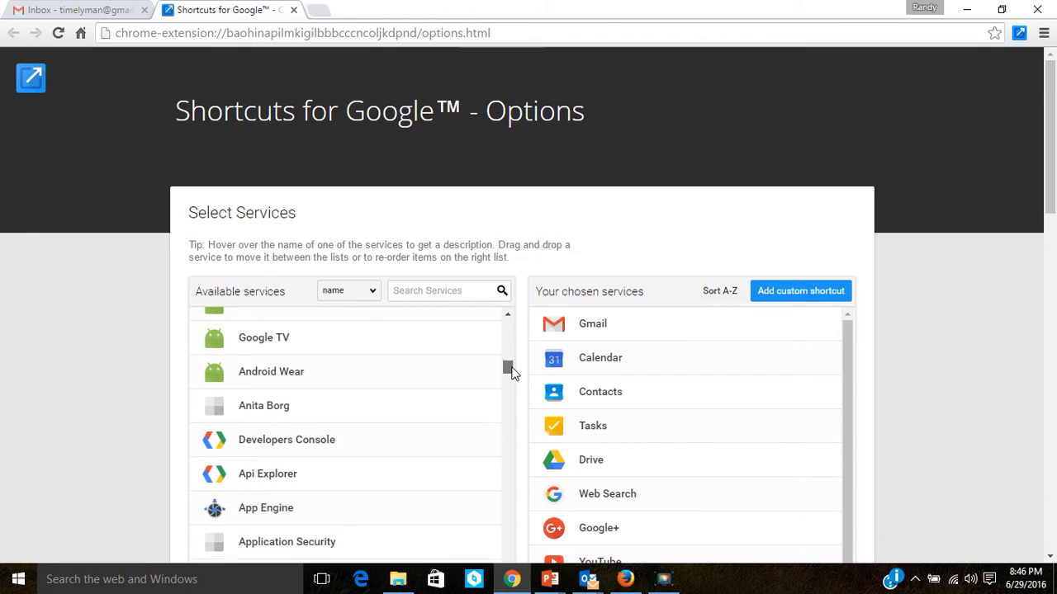
scroll(down, 3)
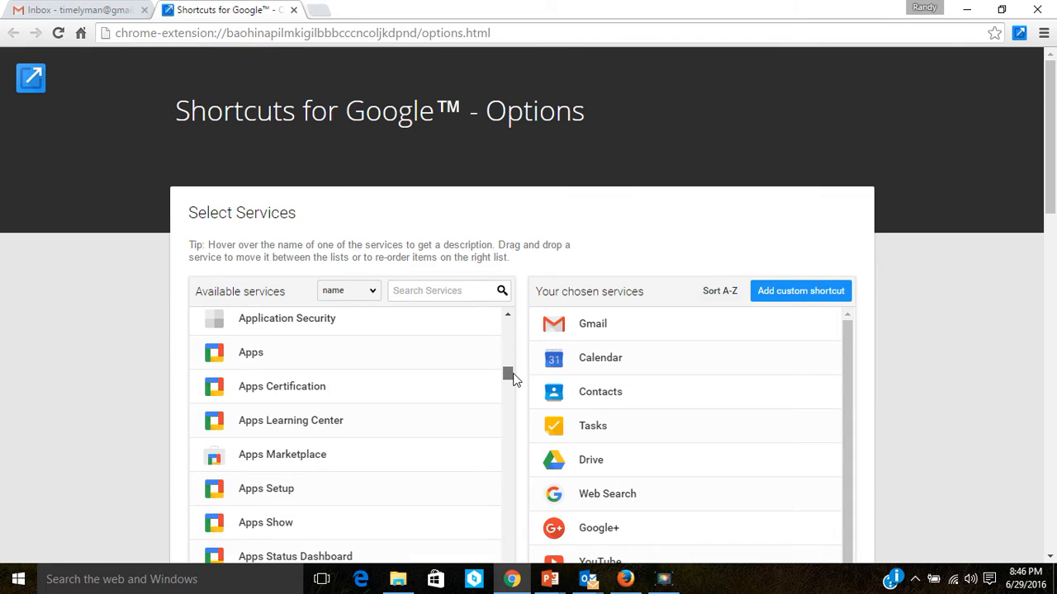
scroll(down, 3)
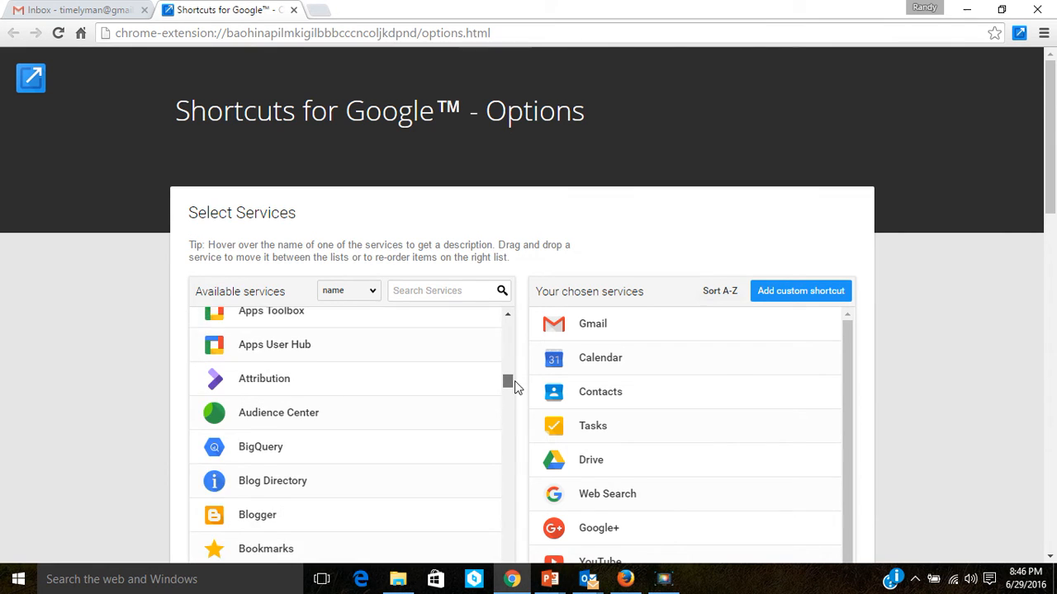
scroll(down, 3)
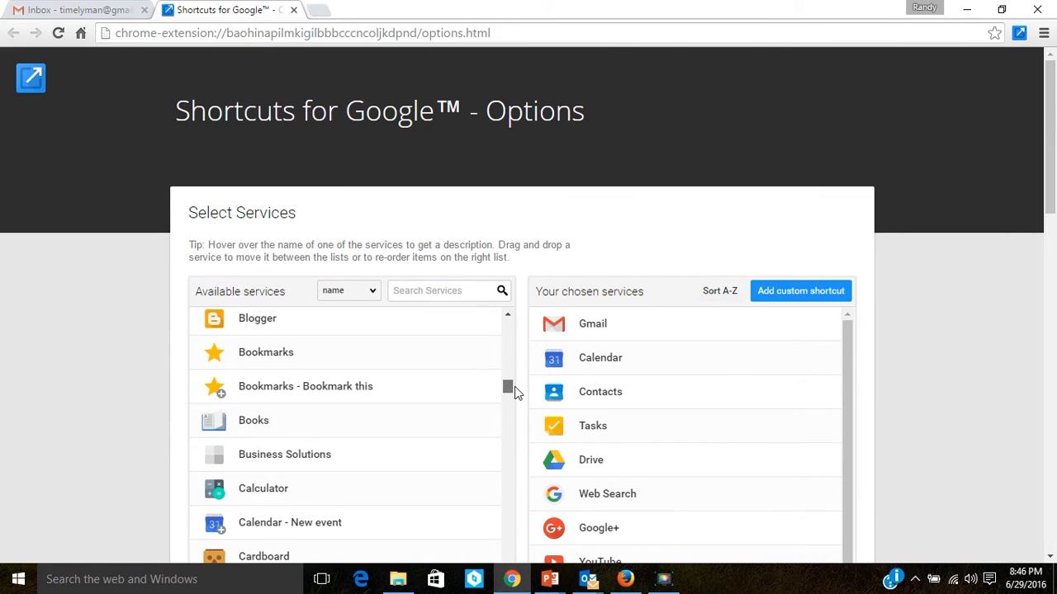
scroll(down, 3)
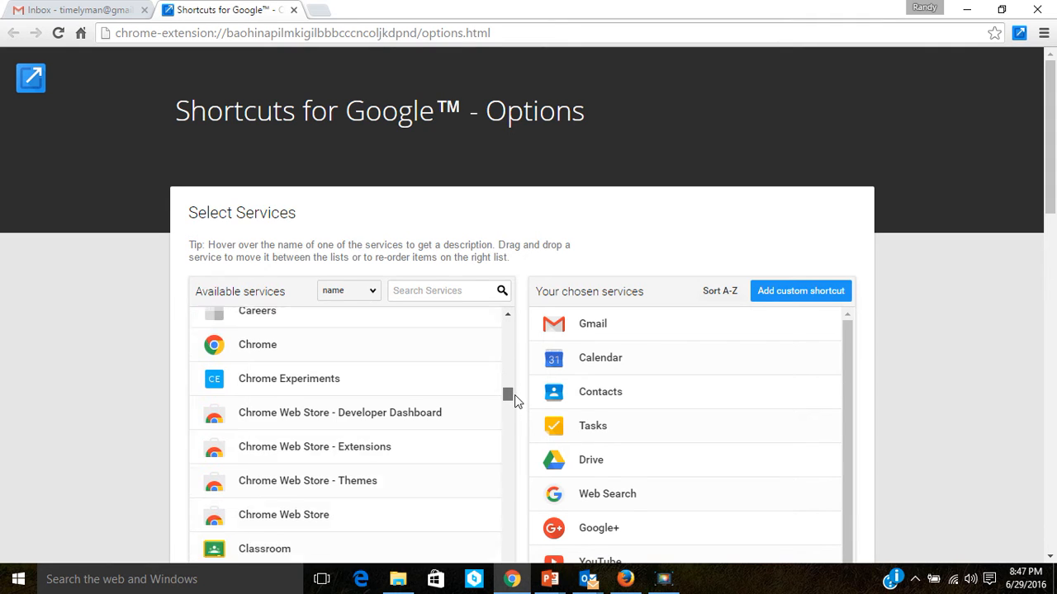
scroll(down, 3)
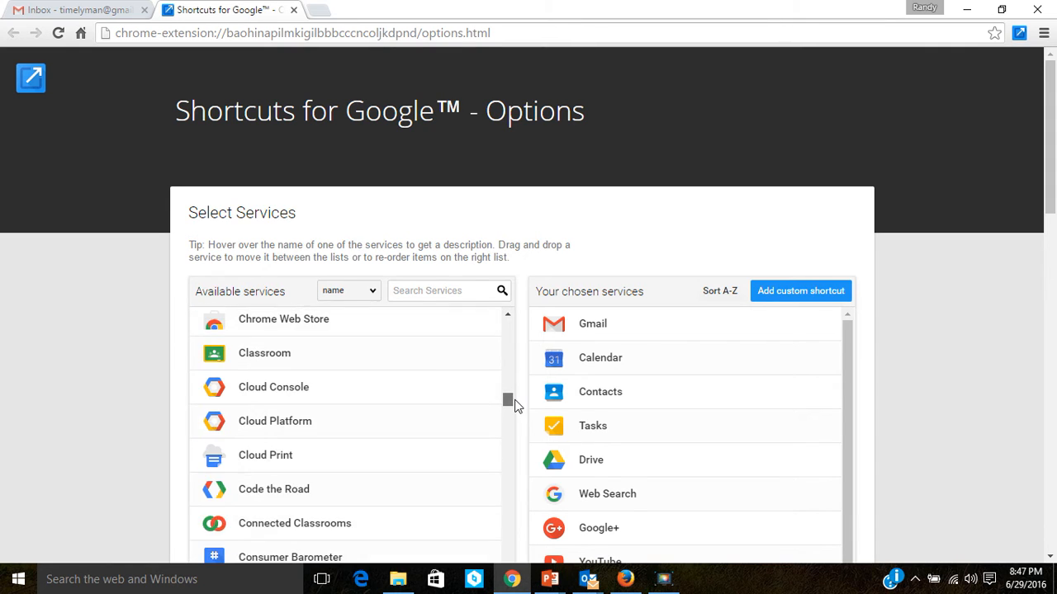
scroll(down, 3)
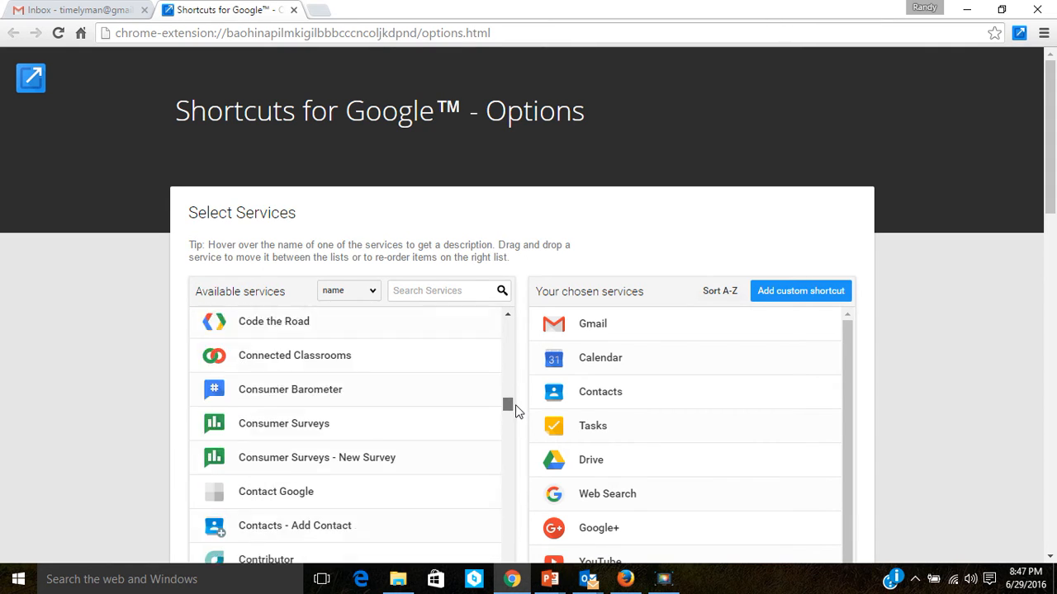
scroll(down, 3)
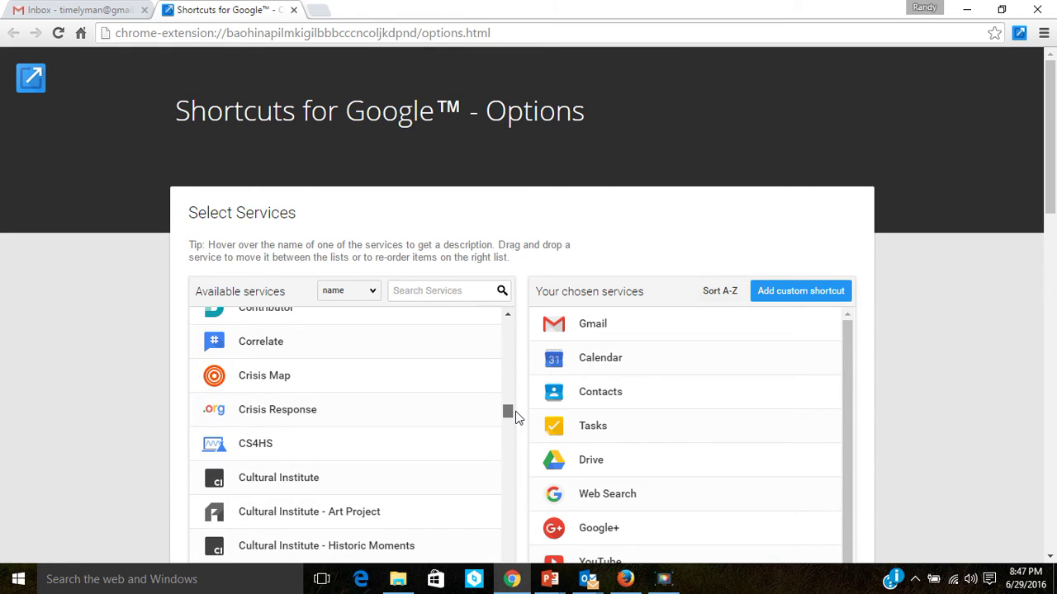
scroll(down, 3)
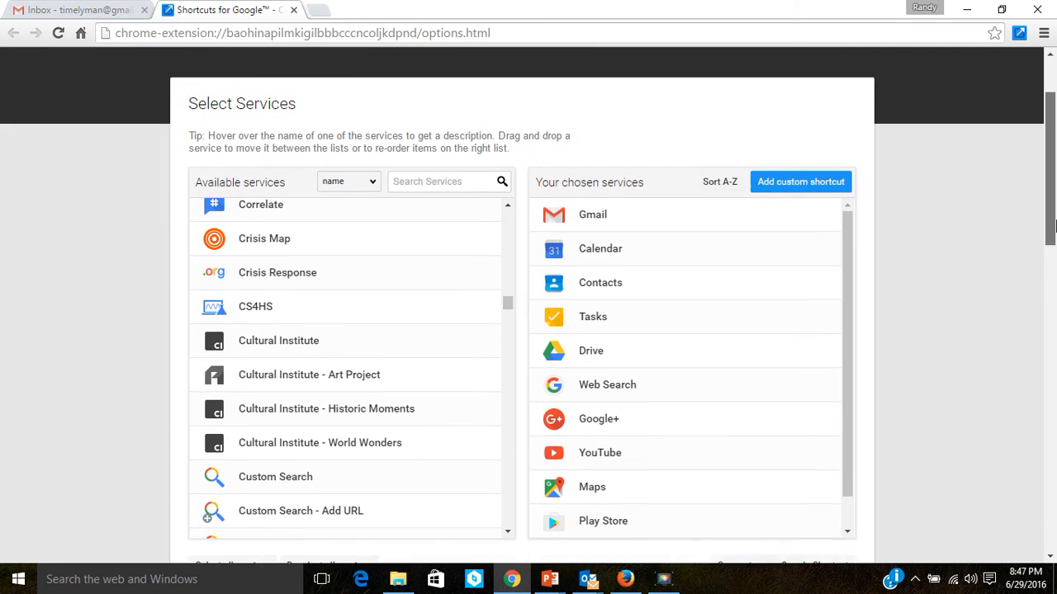
scroll(down, 3)
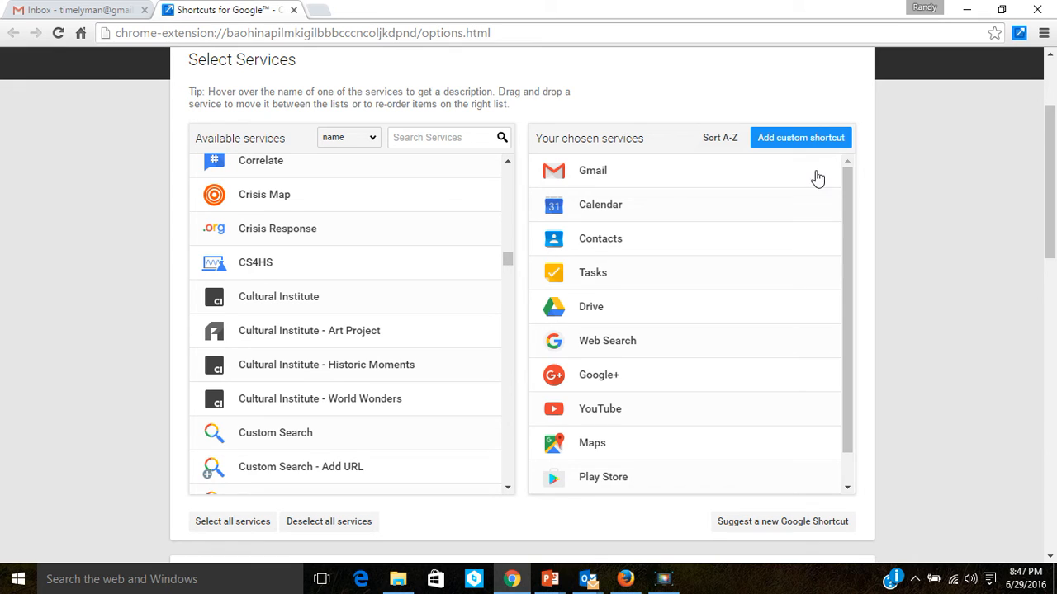
mouse_move(648, 240)
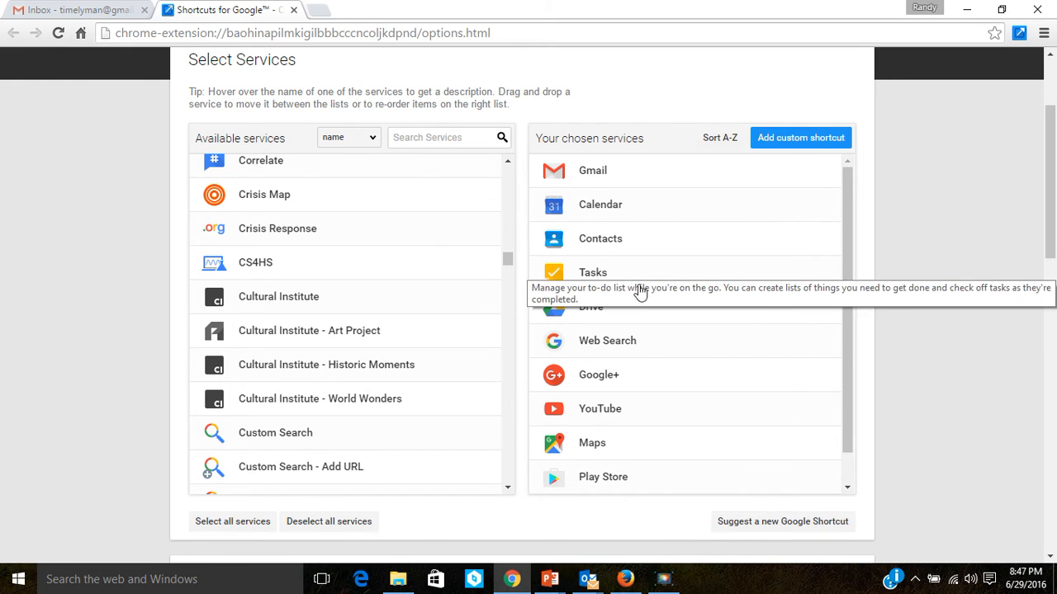
mouse_move(607, 360)
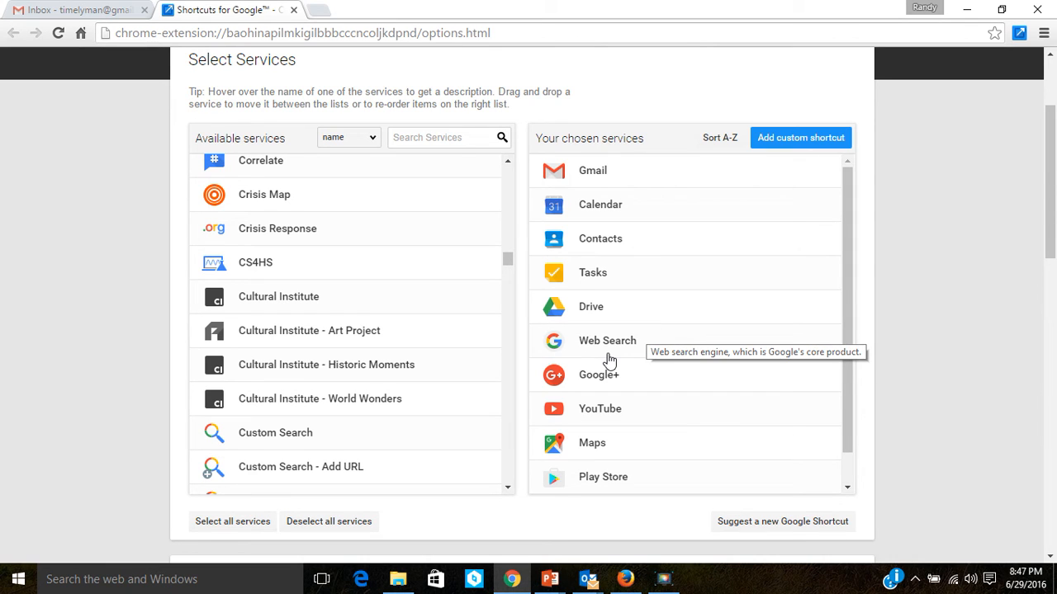
mouse_move(621, 409)
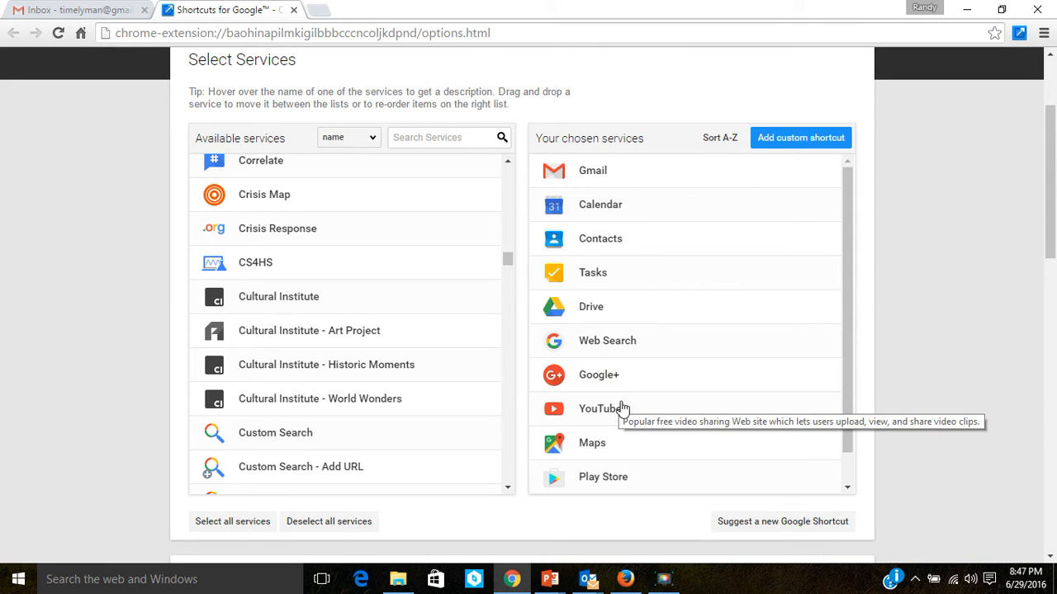
mouse_move(654, 486)
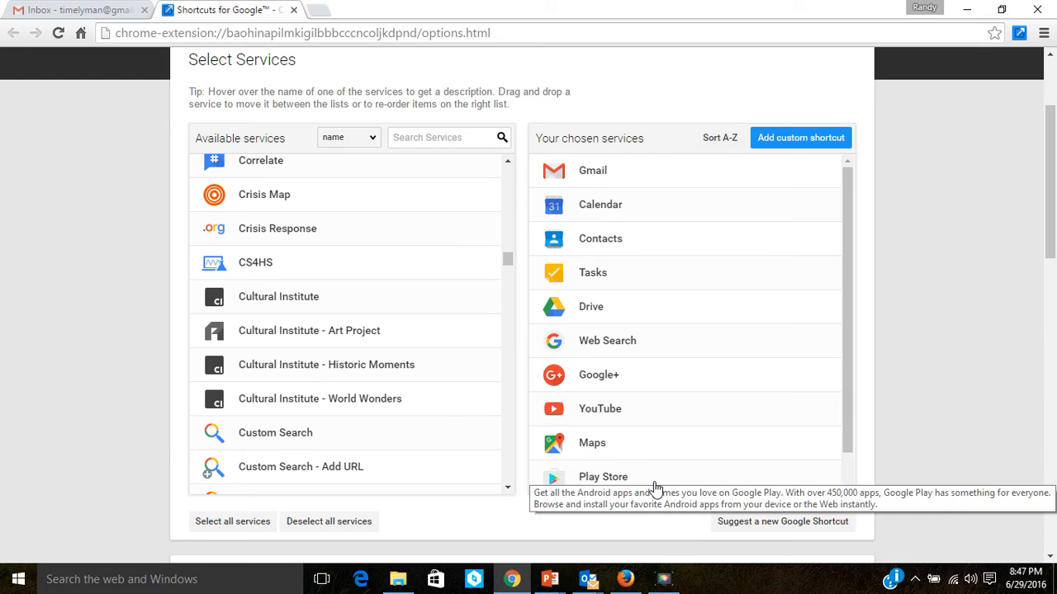
mouse_move(877, 360)
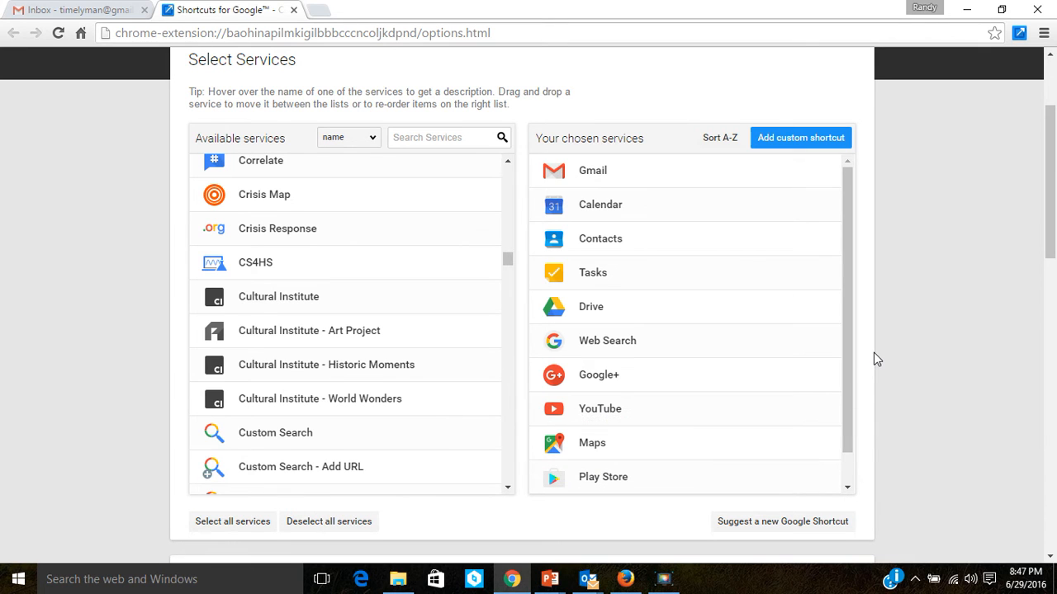
mouse_move(905, 349)
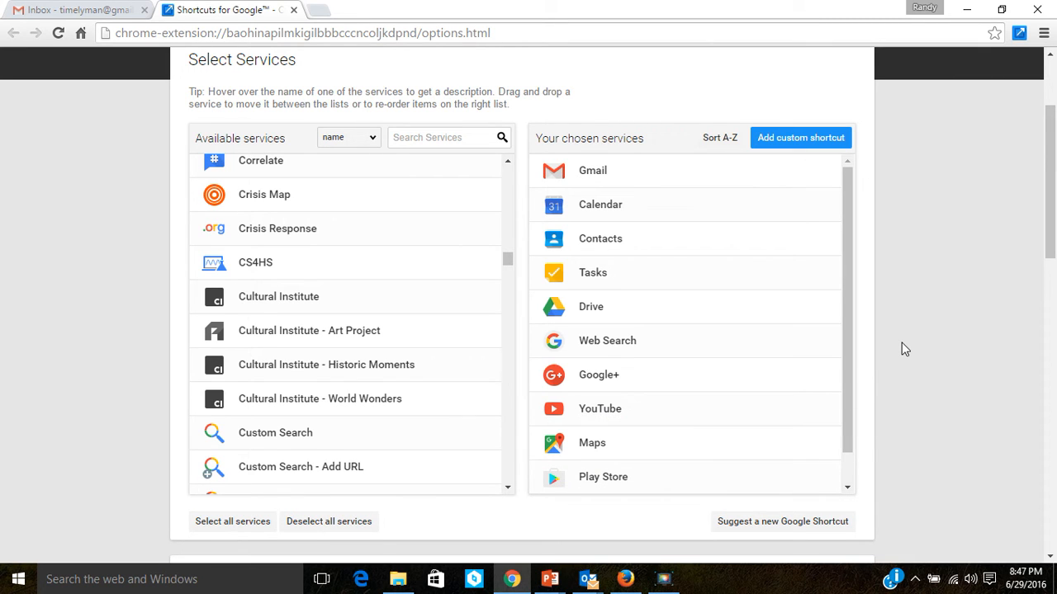
mouse_move(598, 375)
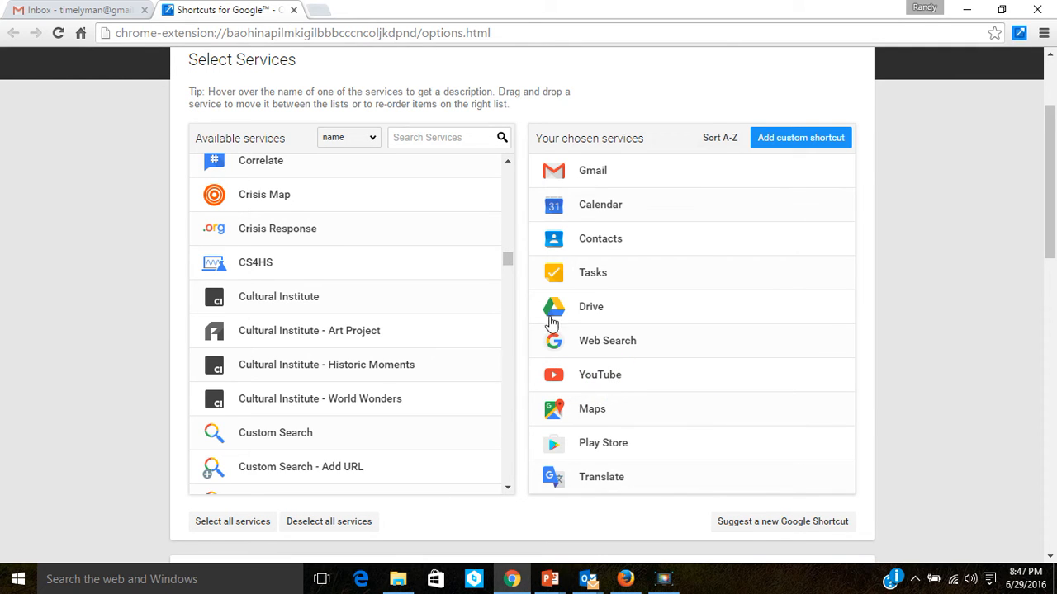
mouse_move(273, 232)
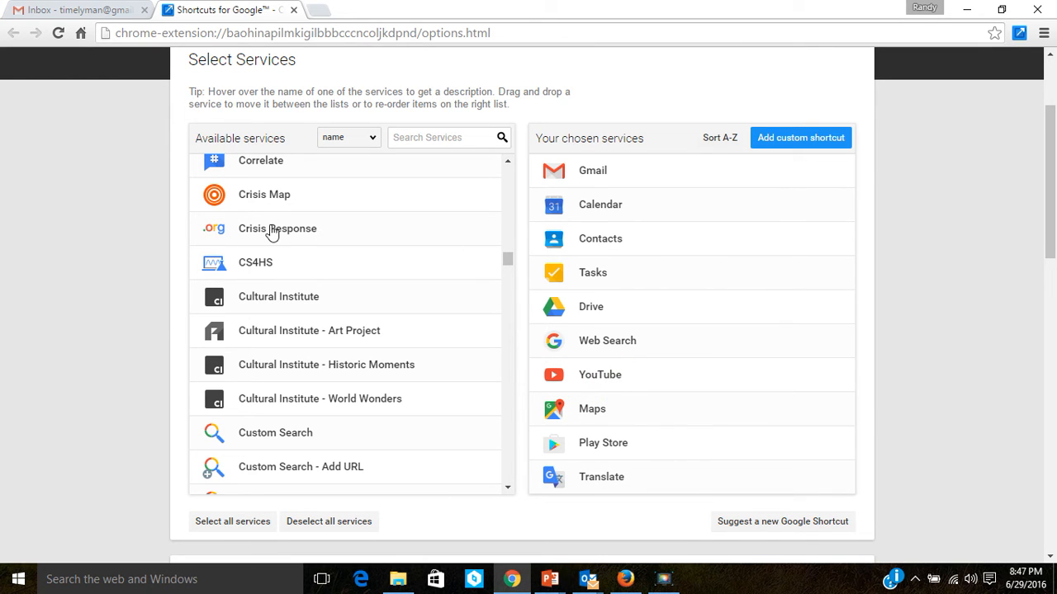
Step: Filter the available services for 'Google+' and add it to the chosen services below Drive
click(446, 137)
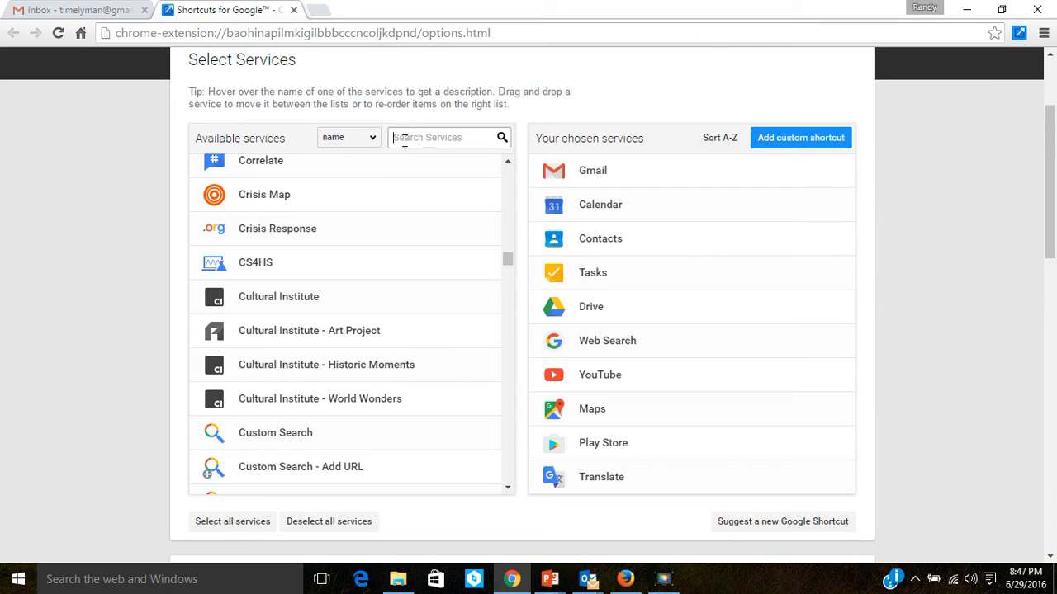
text(Google)
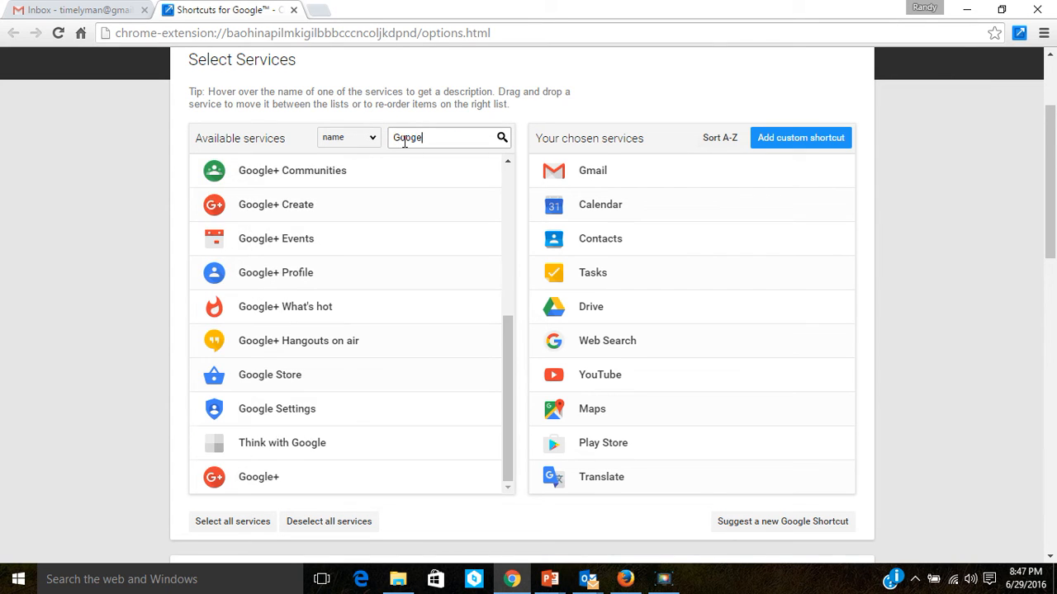
text(+)
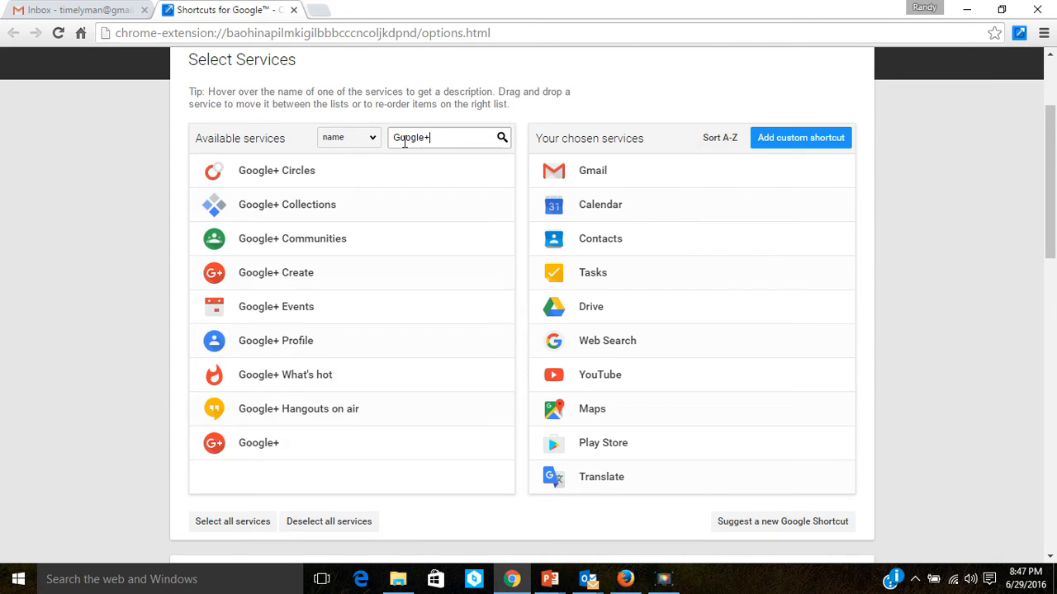
mouse_move(257, 415)
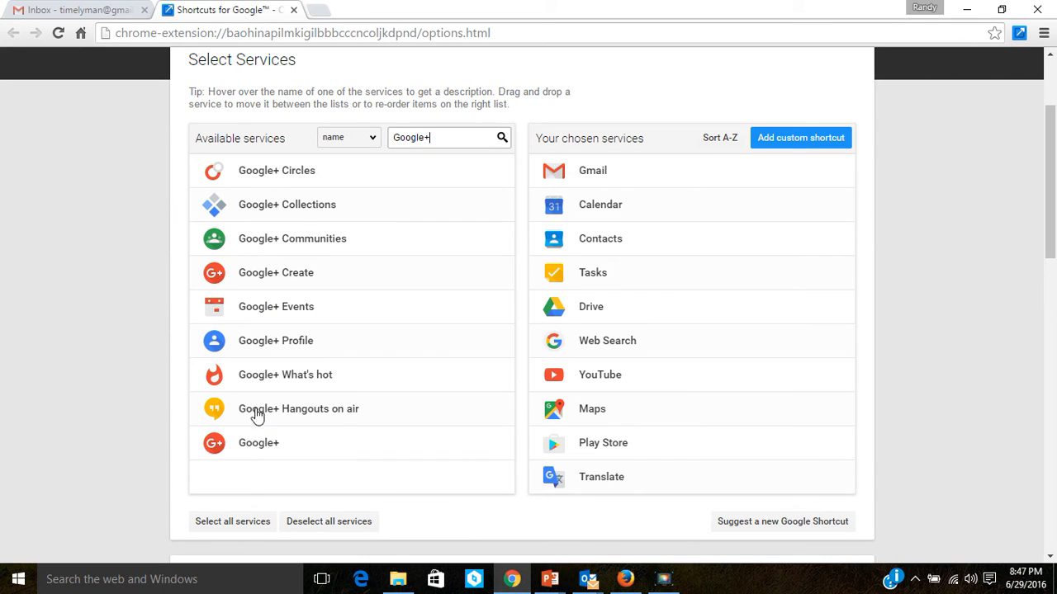
mouse_move(263, 225)
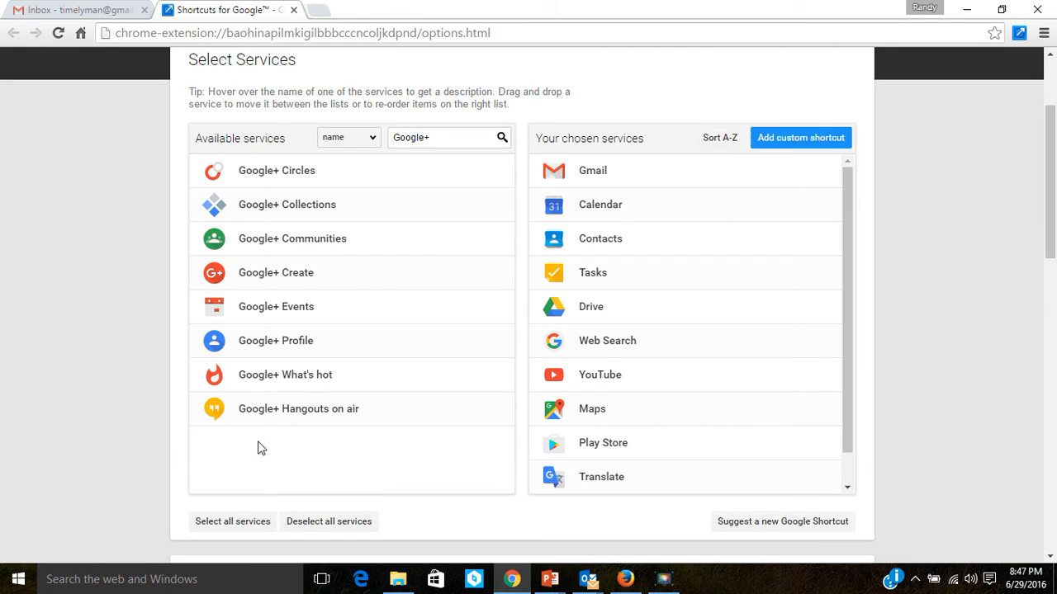
scroll(down, 3)
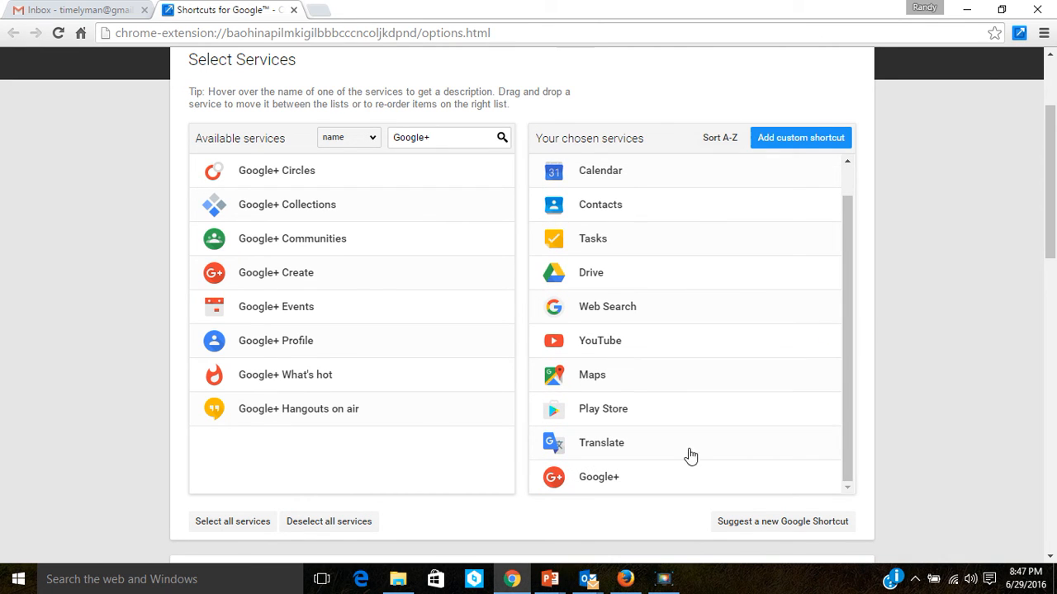
mouse_move(614, 477)
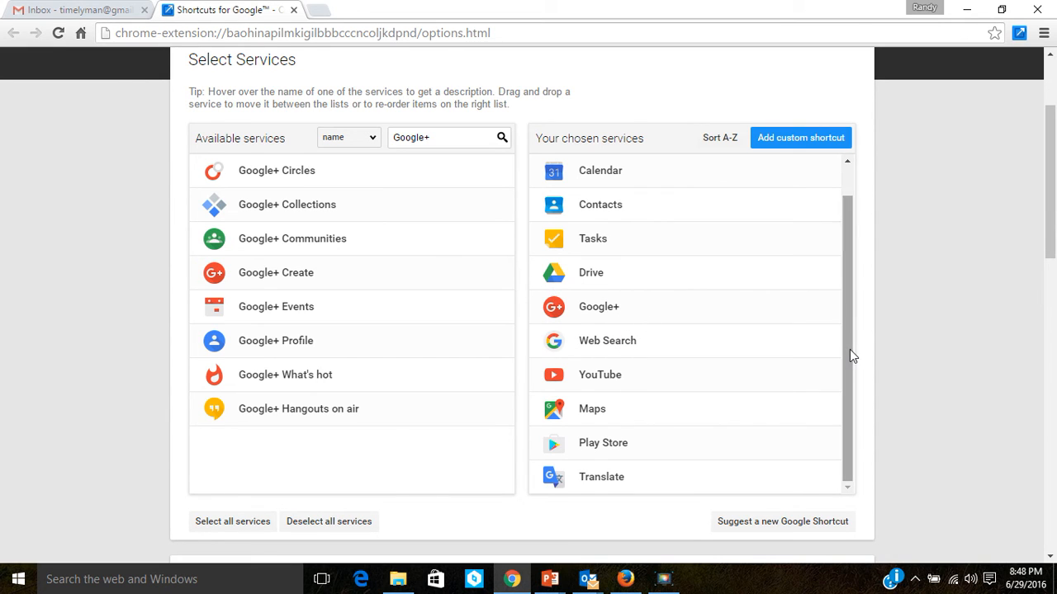
scroll(up, 3)
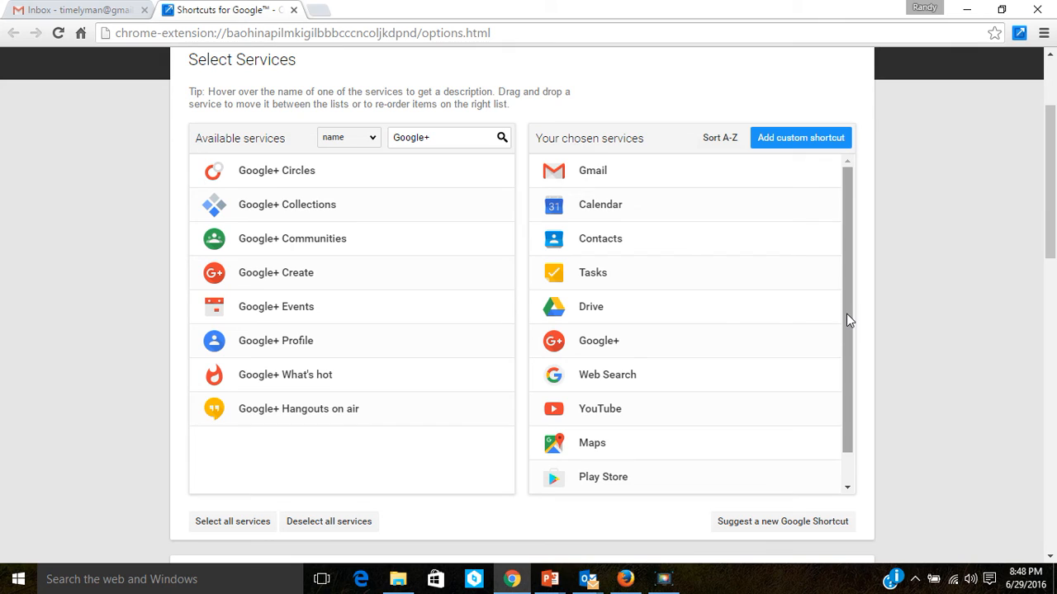
mouse_move(626, 162)
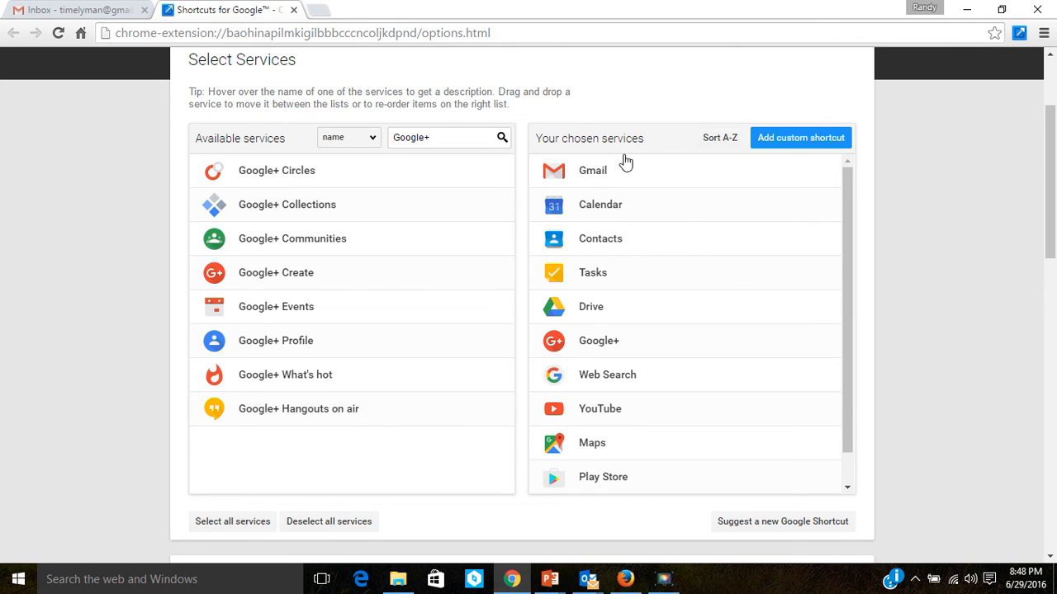
mouse_move(294, 9)
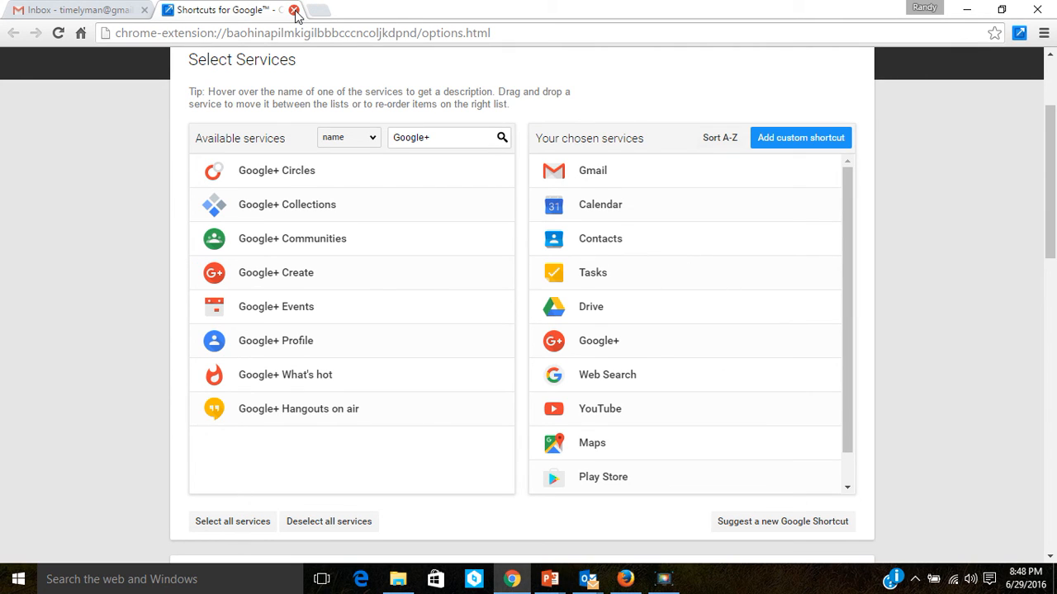
Step: Close the options tab, then launch Calendar and Contacts in new tabs from the extension popup
click(294, 10)
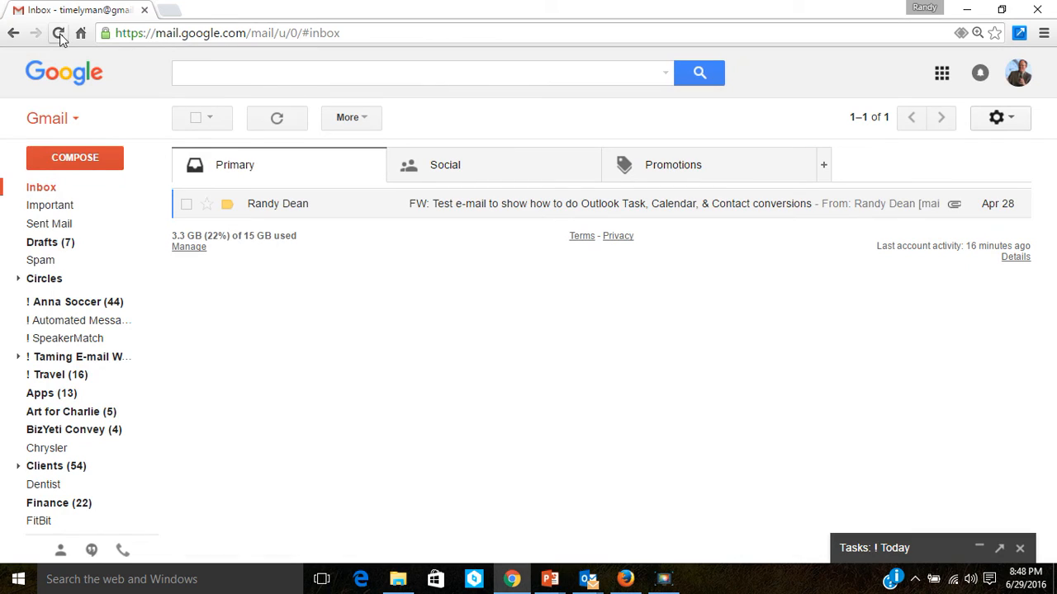
mouse_move(214, 57)
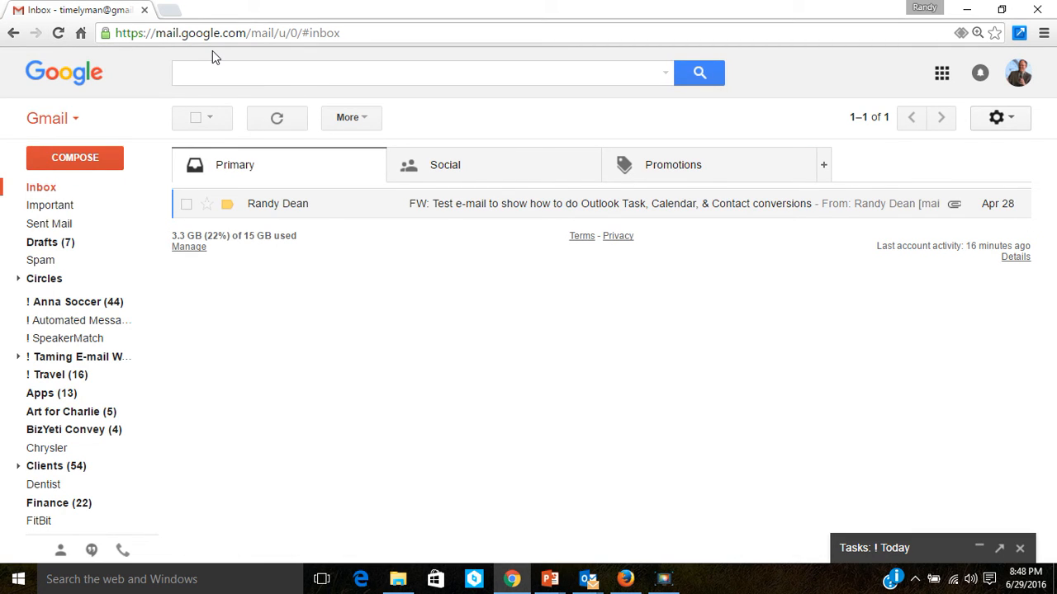
mouse_move(925, 29)
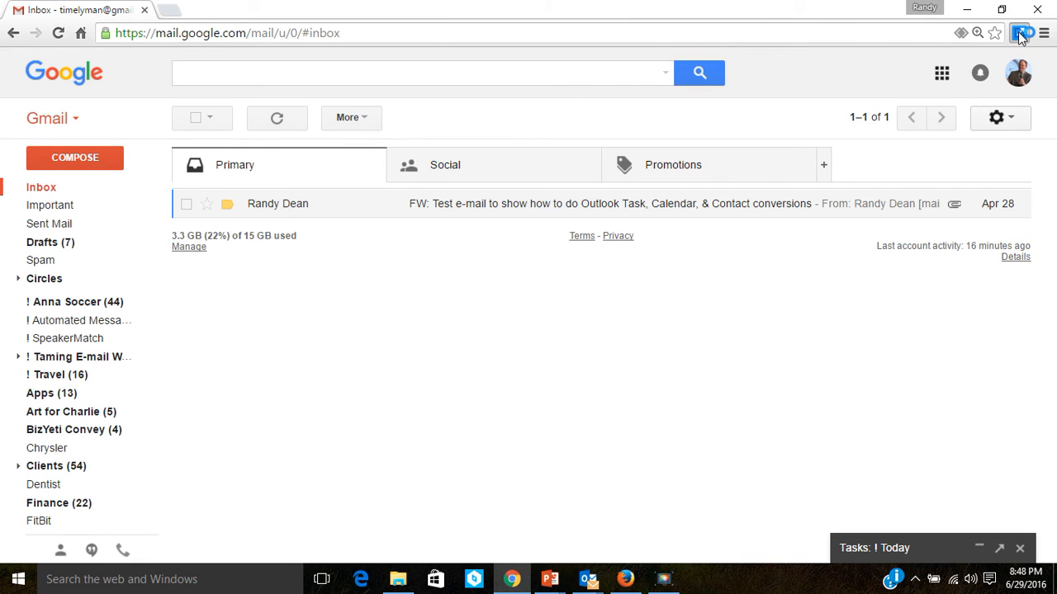
click(941, 72)
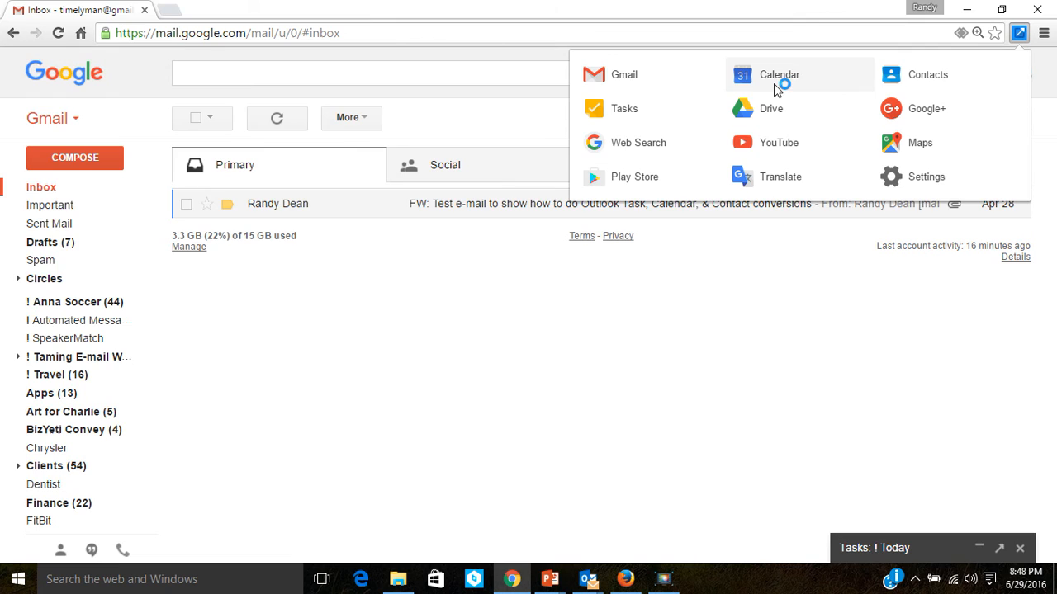
click(779, 74)
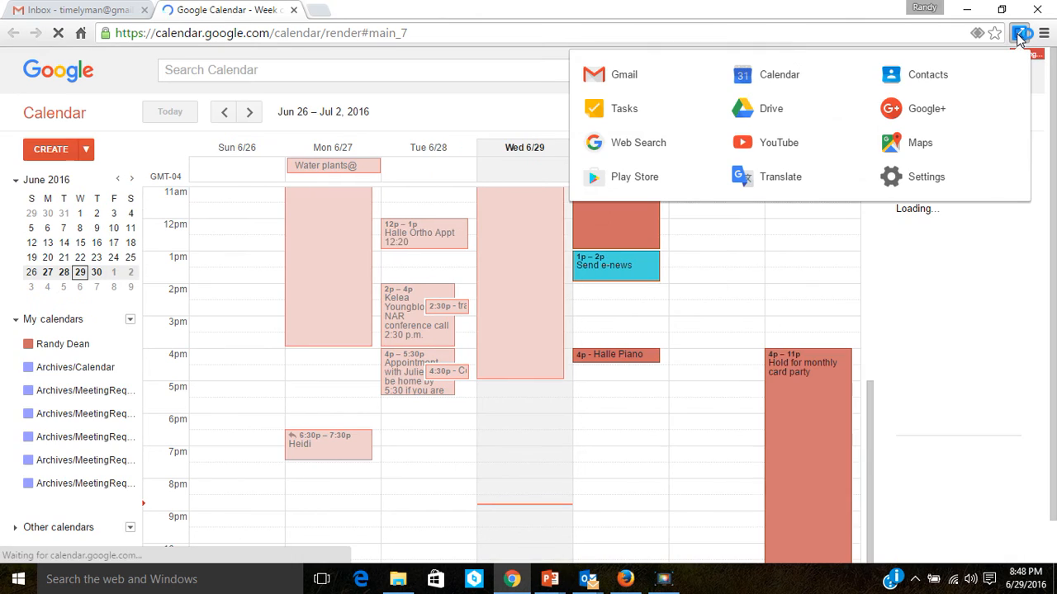
click(928, 75)
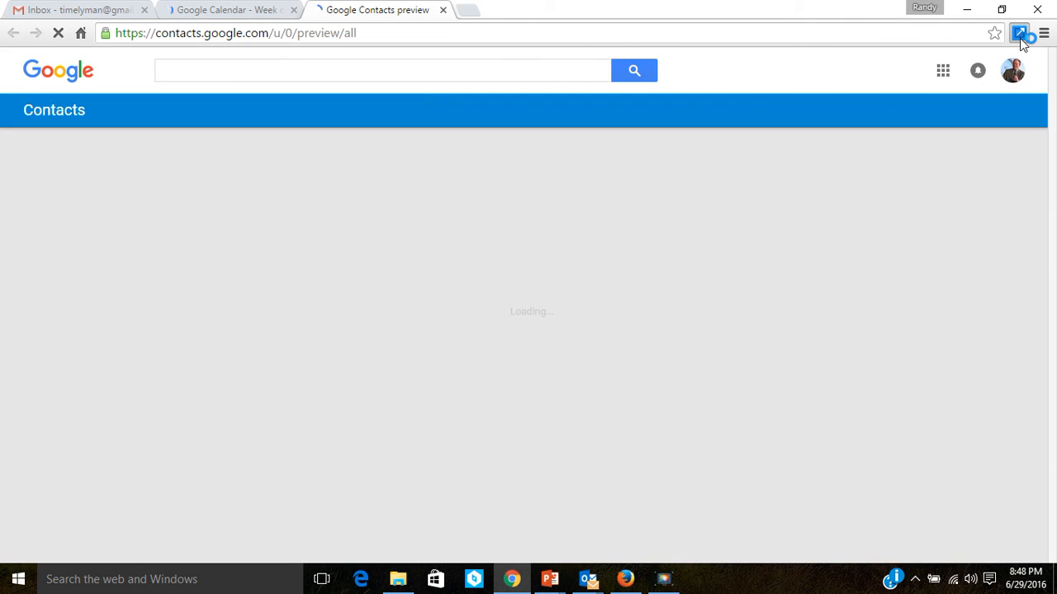
Step: Launch Tasks and Drive from the popup as further tabs and return to the Gmail tab
click(941, 69)
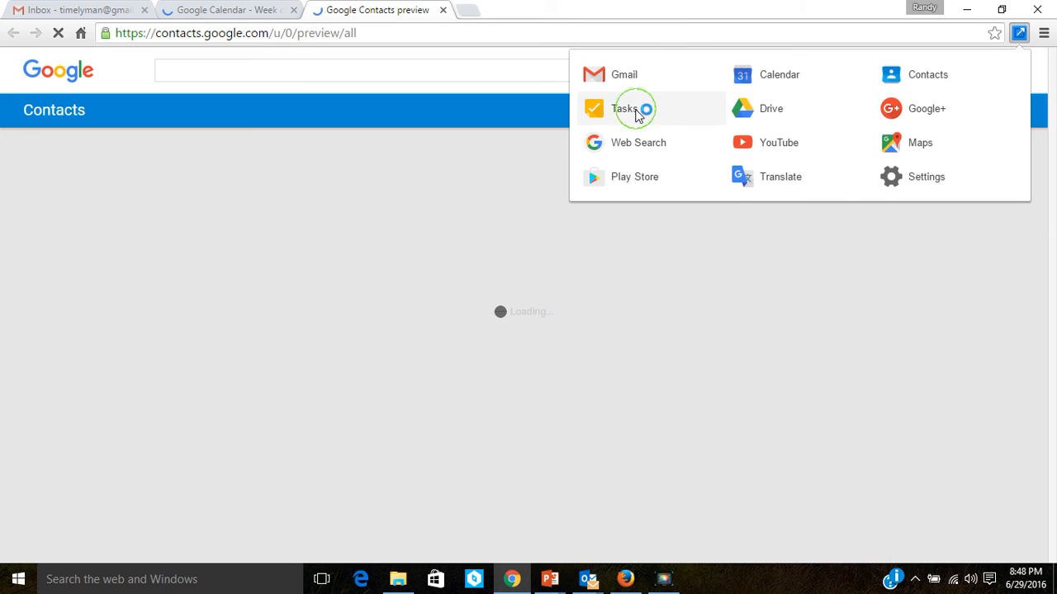
click(624, 109)
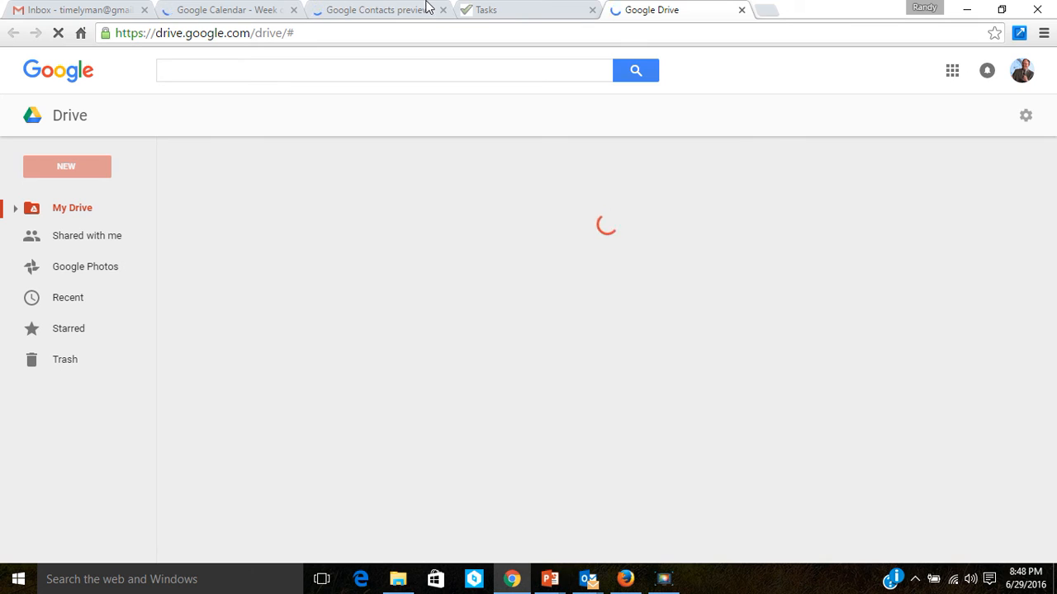
click(74, 10)
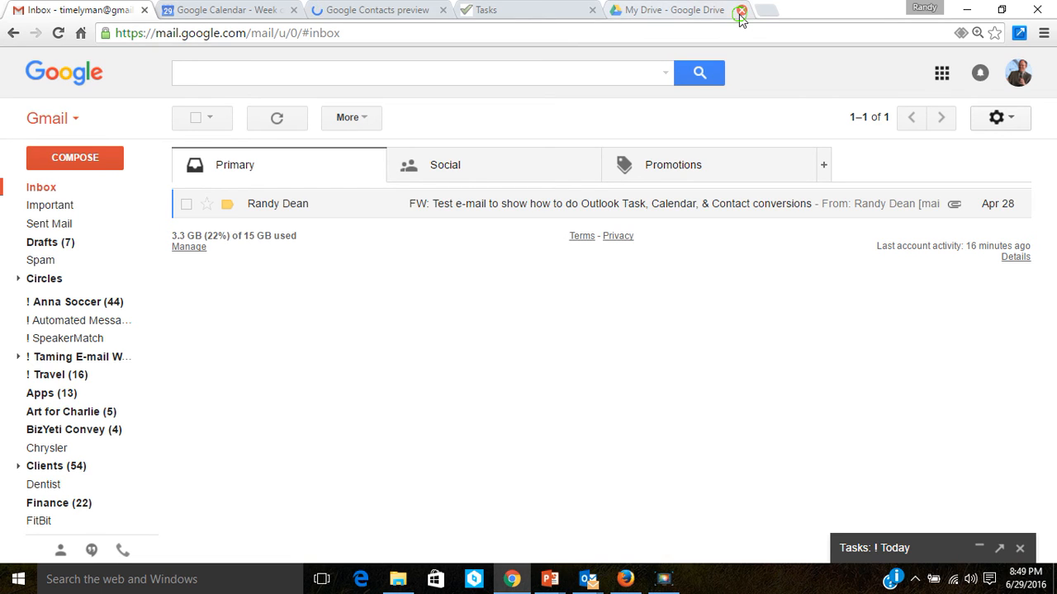
Step: Close the Drive tab and launch Google Maps from the popup, showing East Lansing streets
click(740, 10)
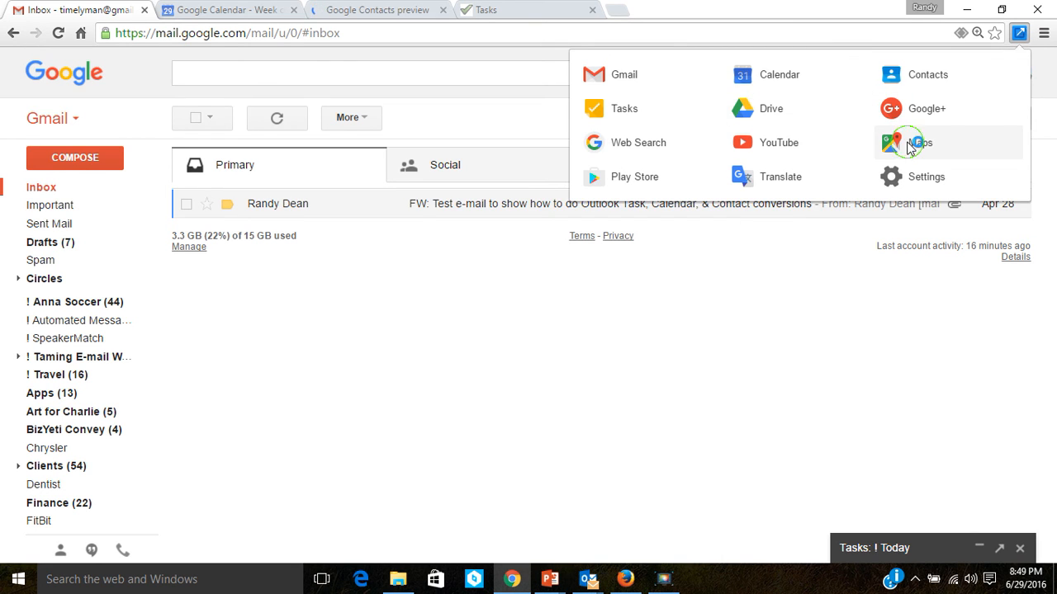
click(919, 142)
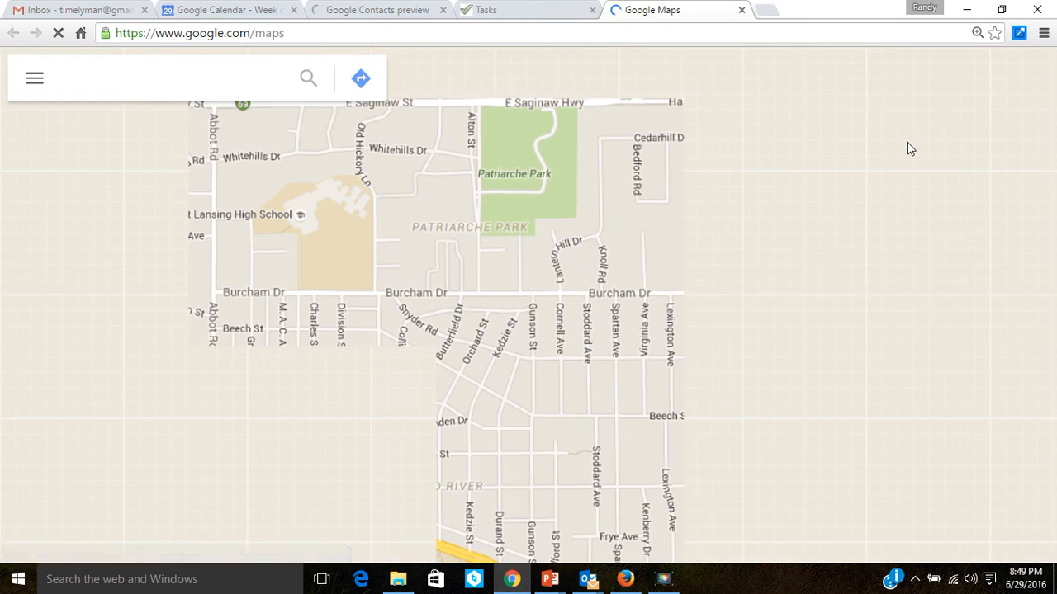
click(165, 77)
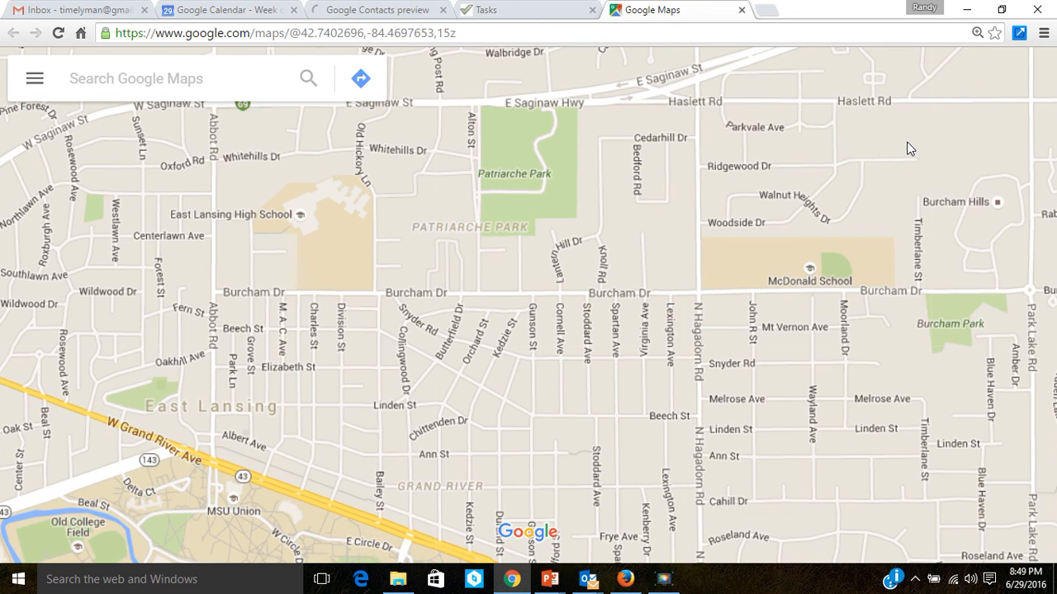
click(914, 142)
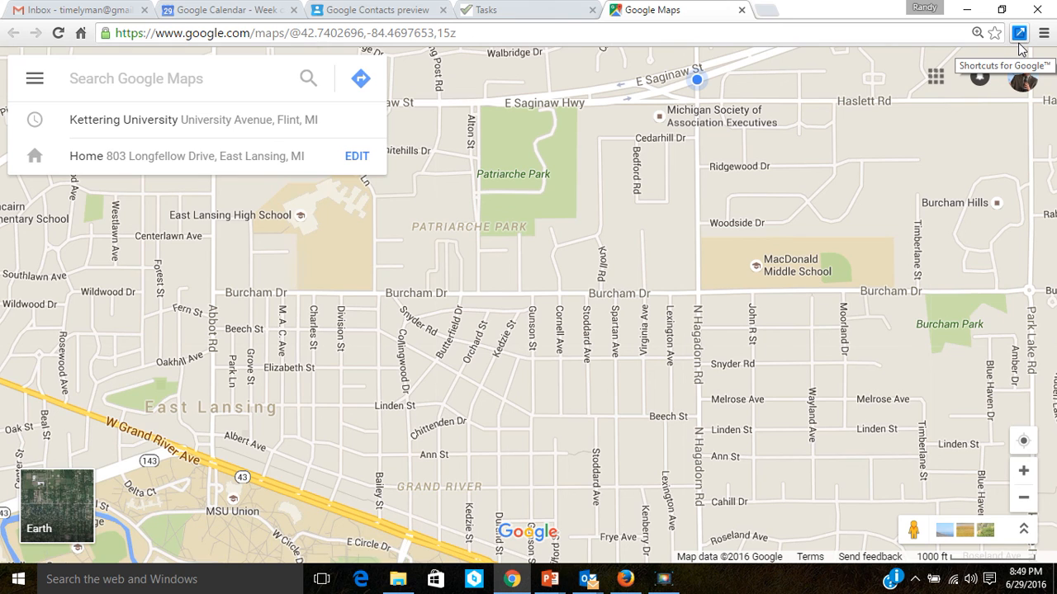
mouse_move(636, 429)
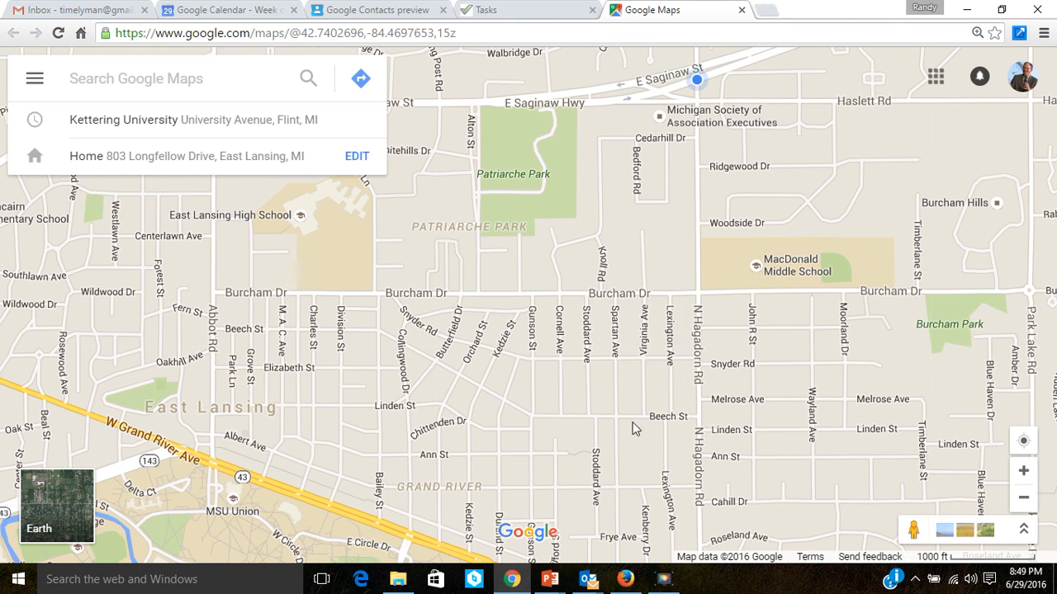
mouse_move(551, 577)
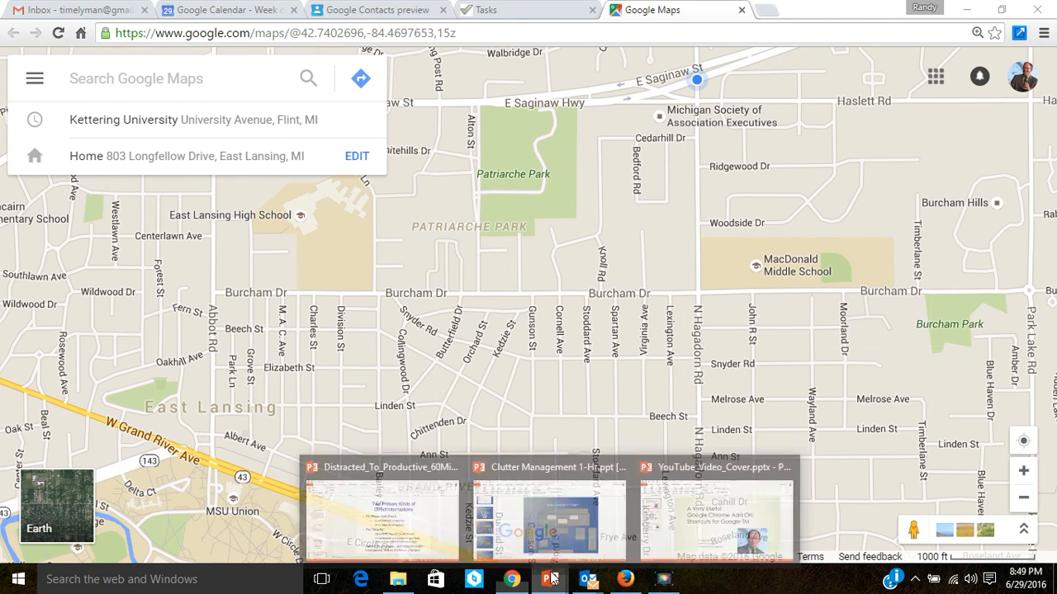
Step: Bring PowerPoint forward and display the closing 'Thank you for your time!' slide
click(715, 512)
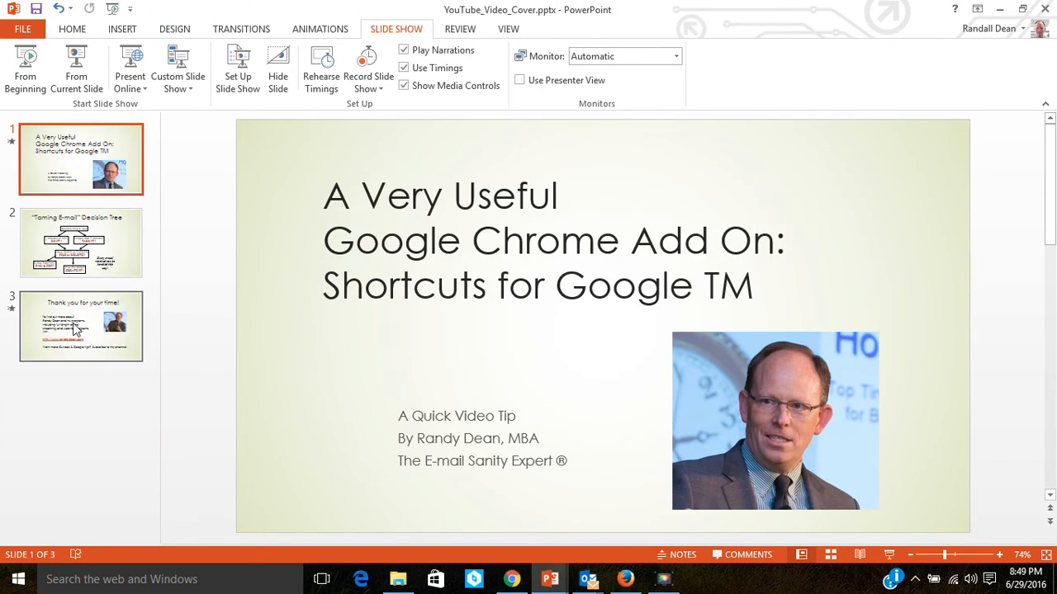
click(80, 327)
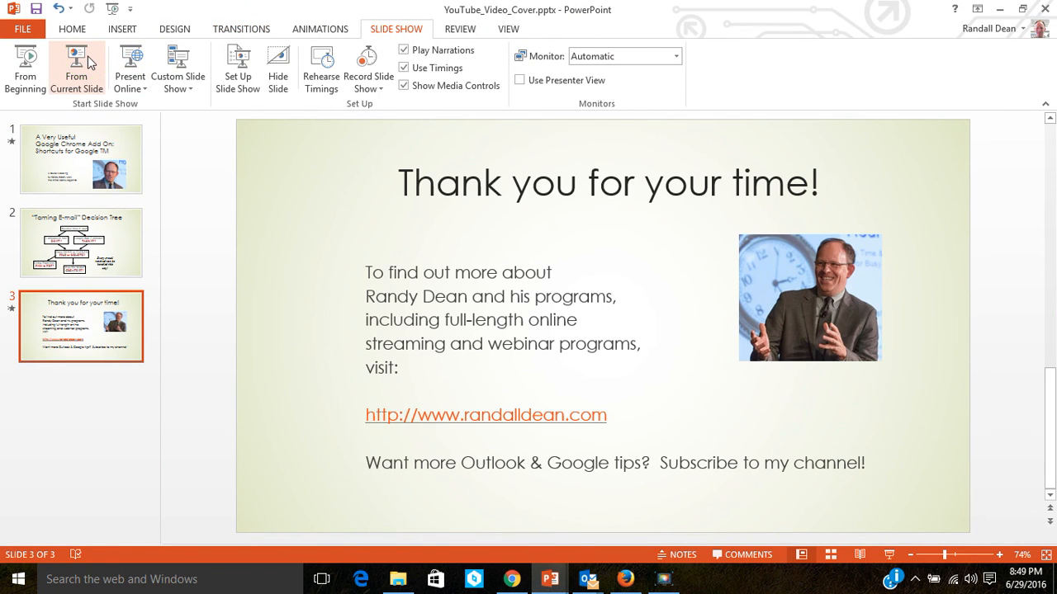
mouse_move(614, 438)
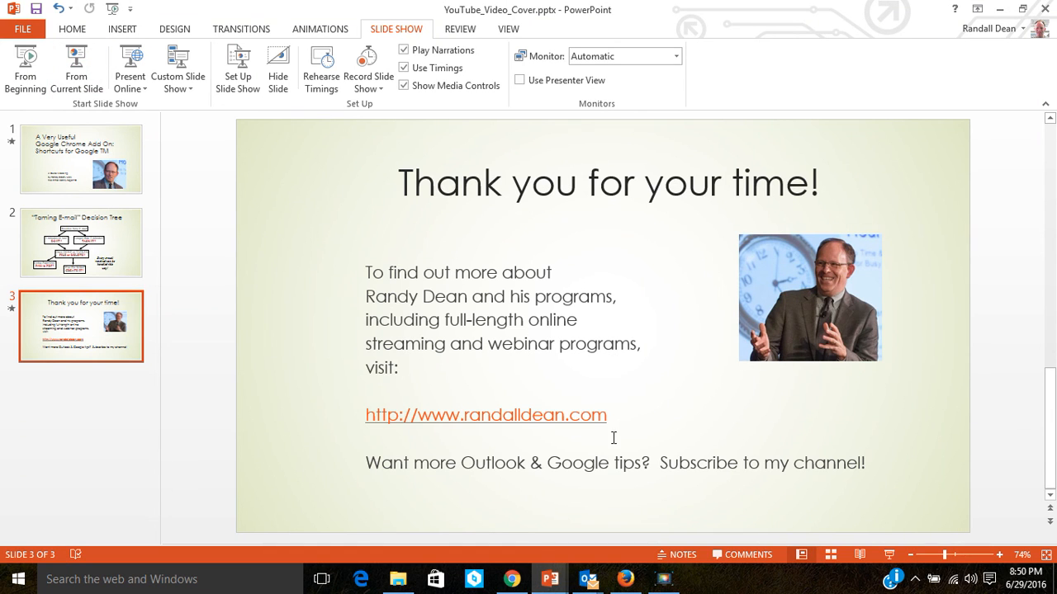